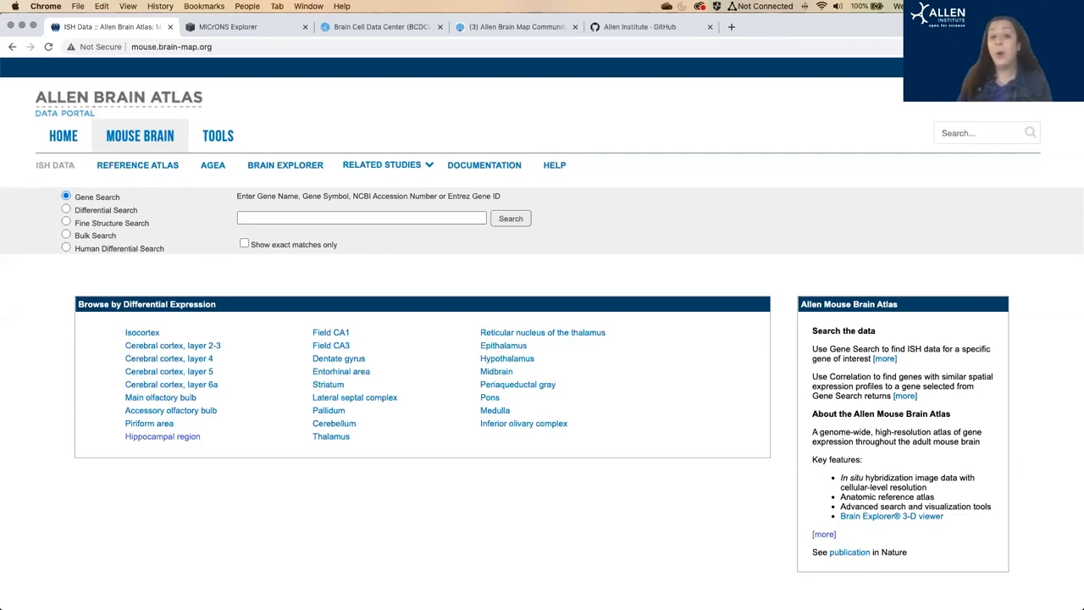
mouse_move(275, 444)
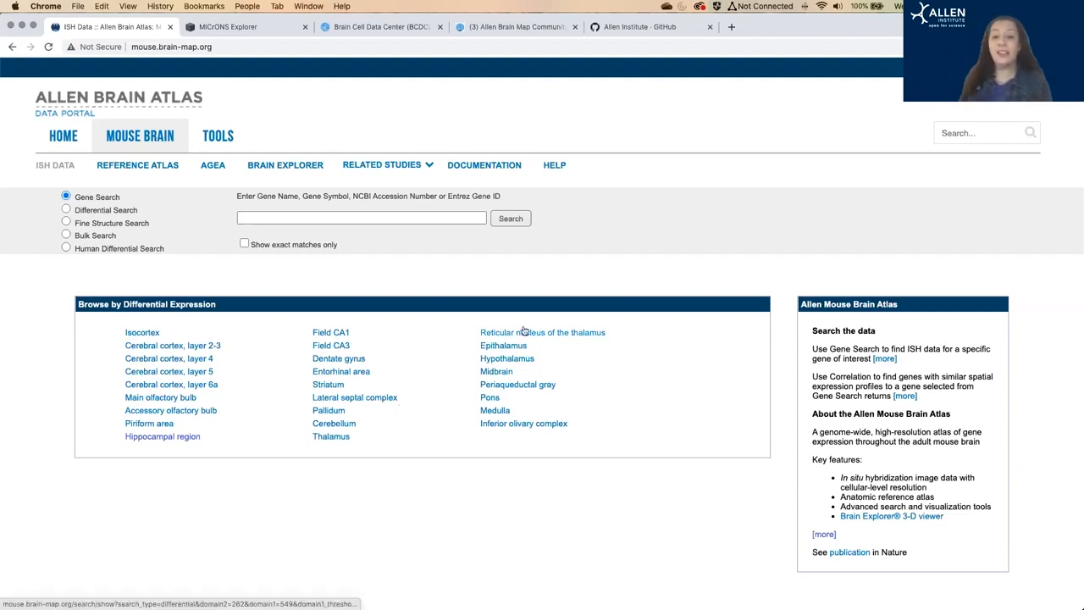
mouse_move(576, 178)
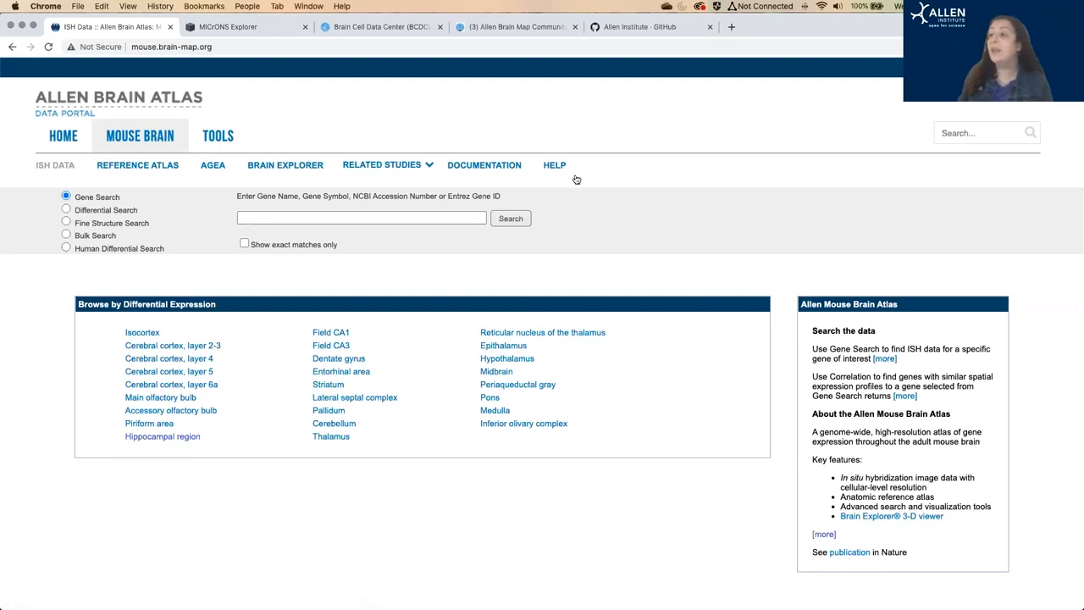
mouse_move(473, 175)
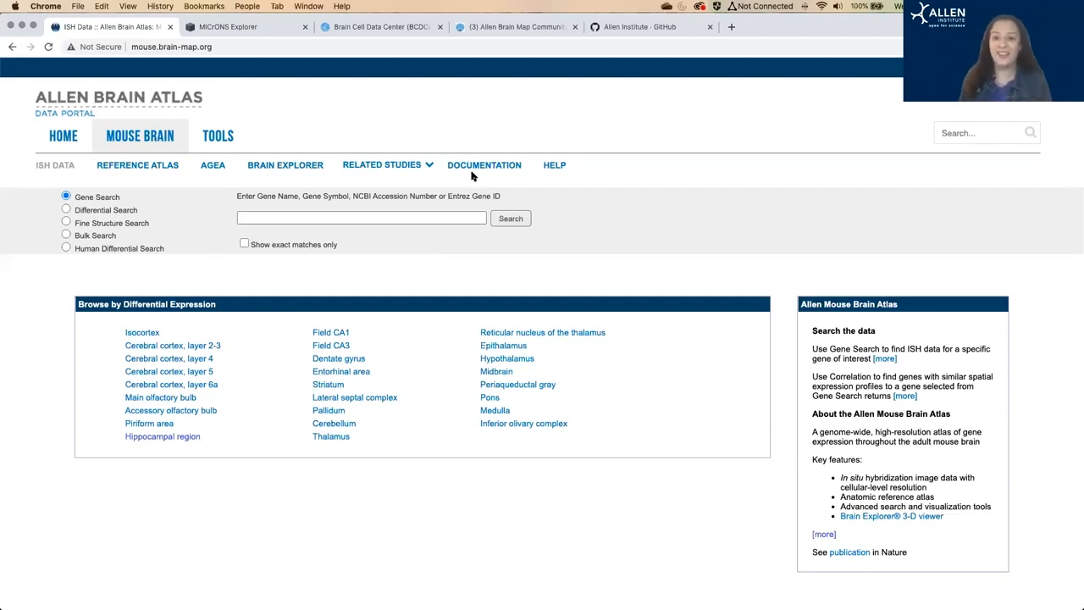
mouse_move(163, 253)
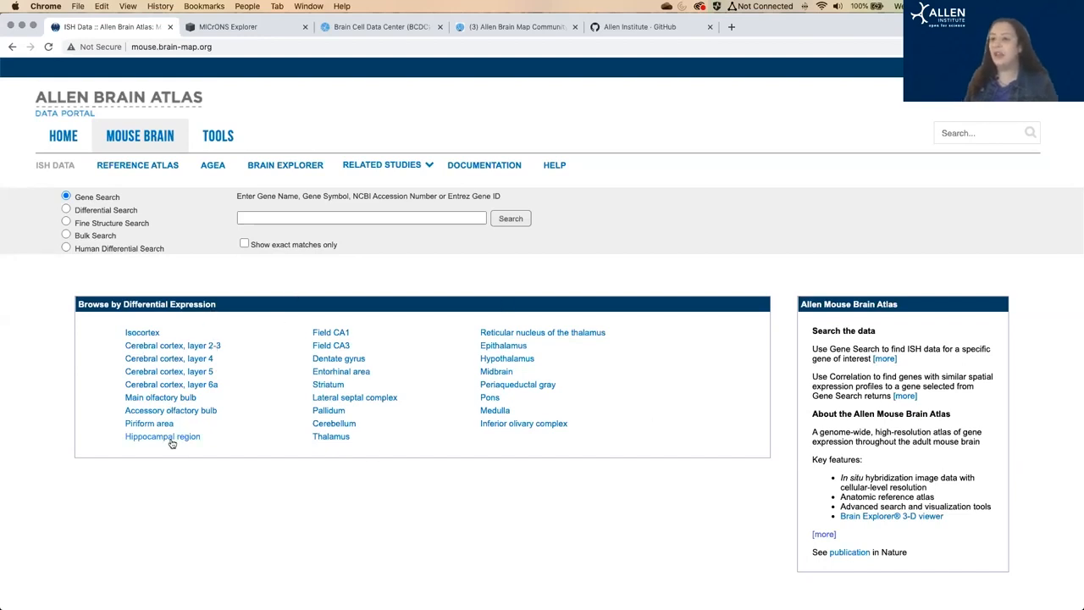
Step: List hippocampal-region enriched genes, then remove 'grey' from the contrast structures
left_click(163, 436)
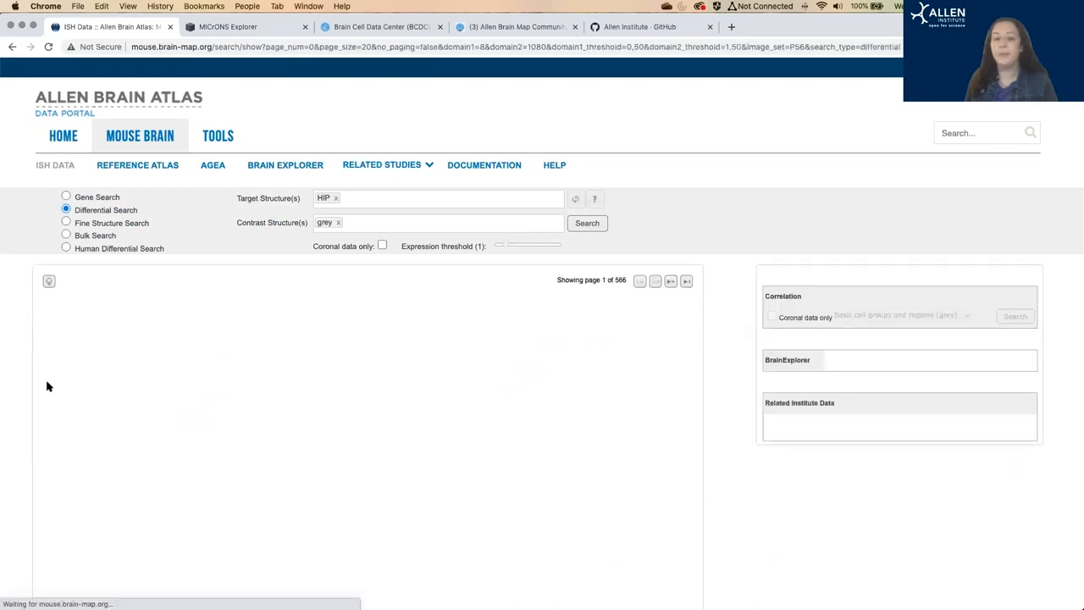
left_click(587, 223)
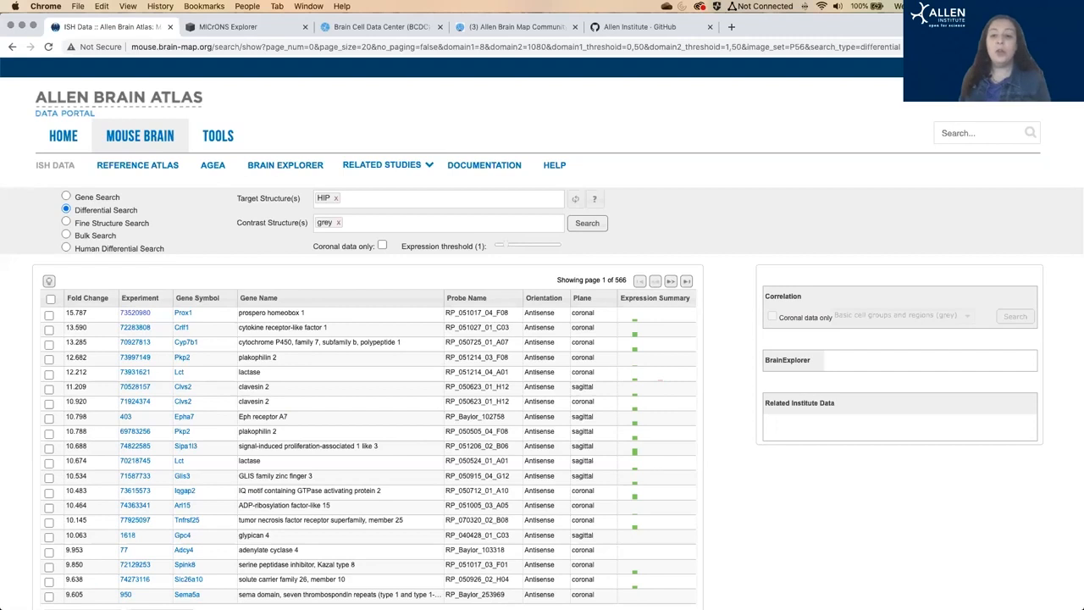
mouse_move(281, 172)
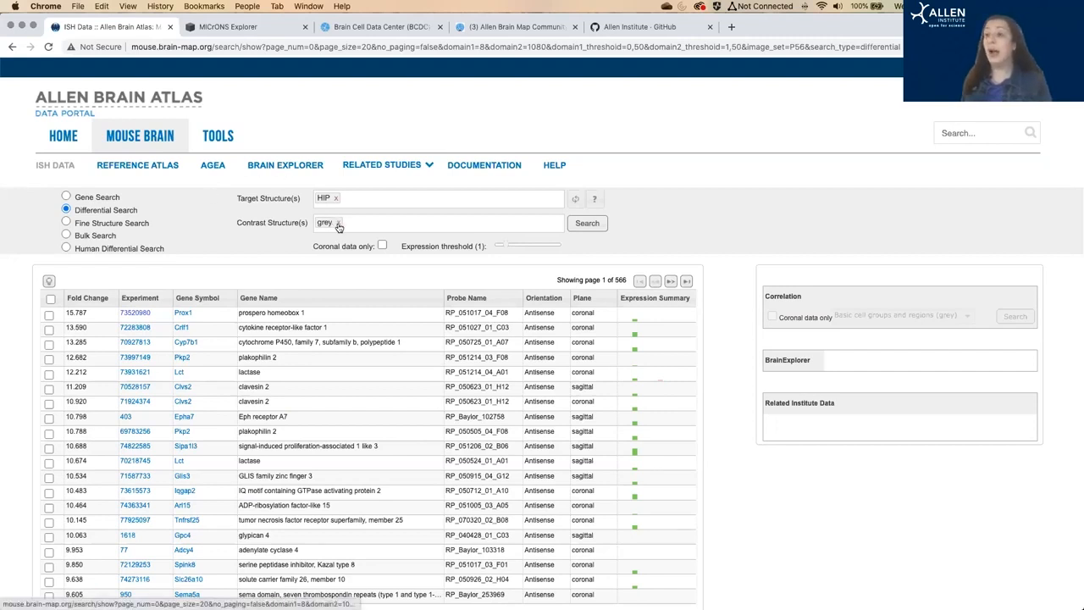
left_click(325, 223)
type("CTX")
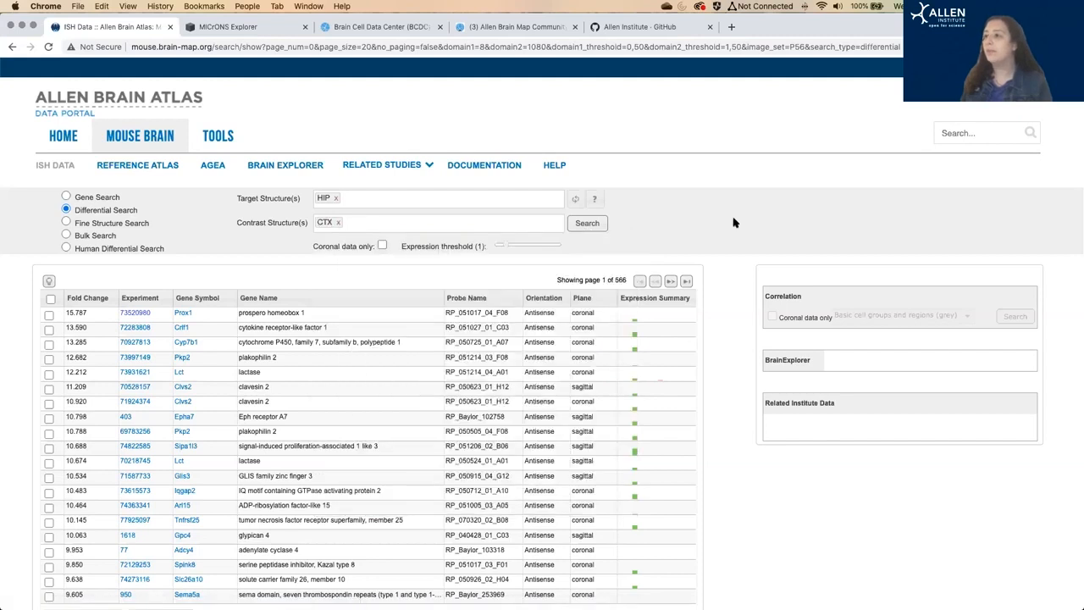
Step: Rerun the differential search with CTX as the contrast, listing Prox1 and Pkp2 first
left_click(587, 223)
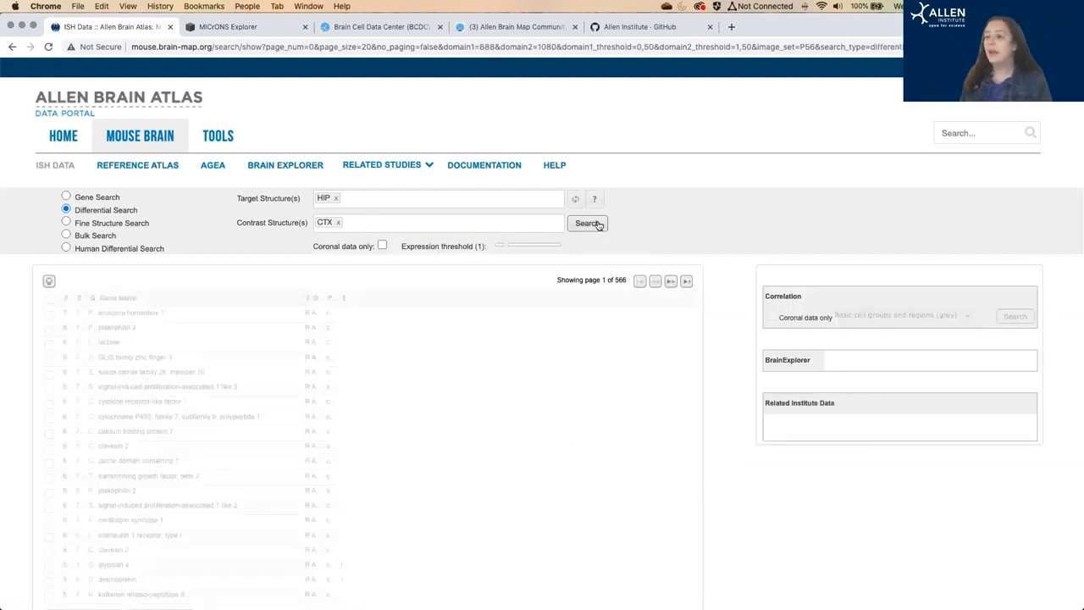
left_click(587, 223)
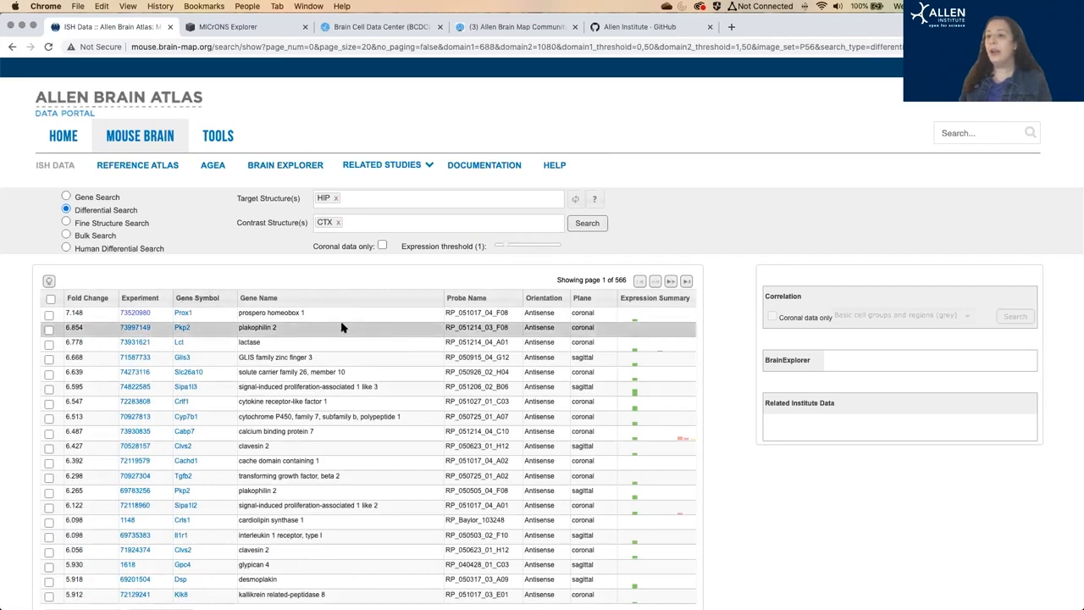
mouse_move(144, 297)
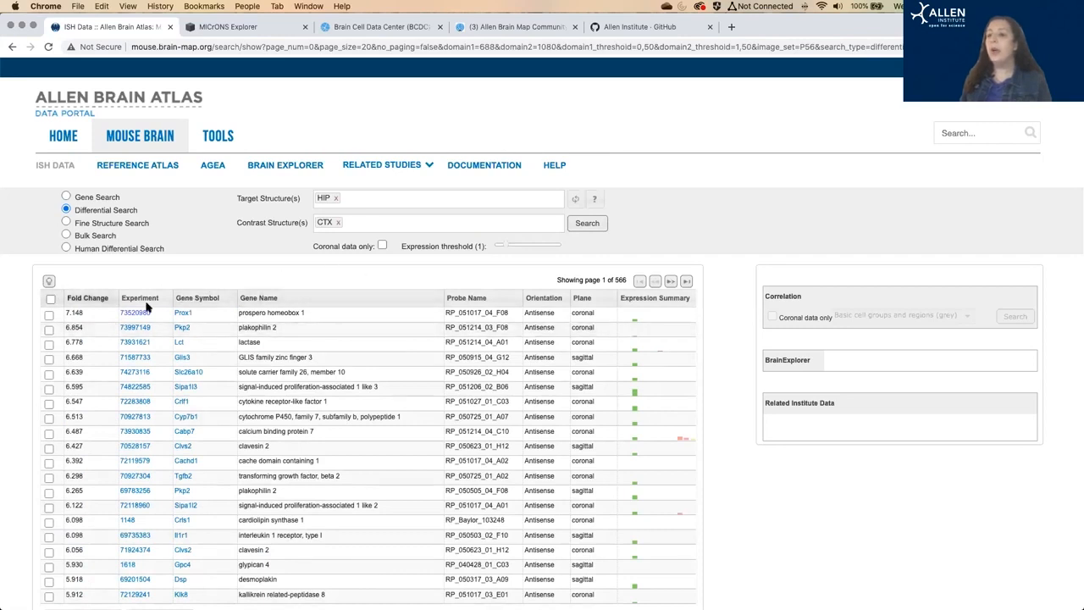
mouse_move(343, 232)
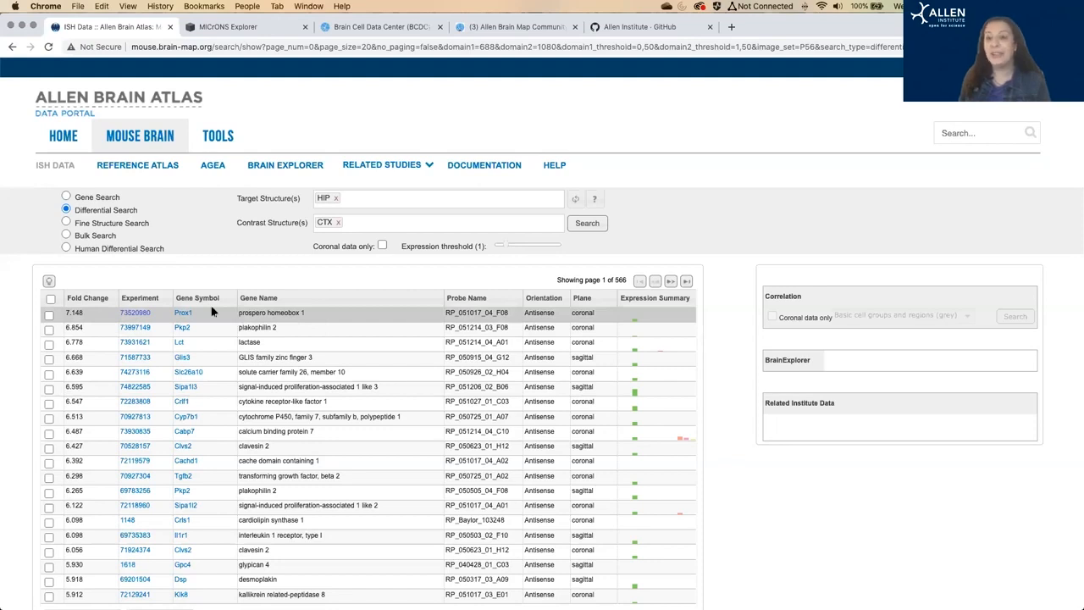
mouse_move(183, 313)
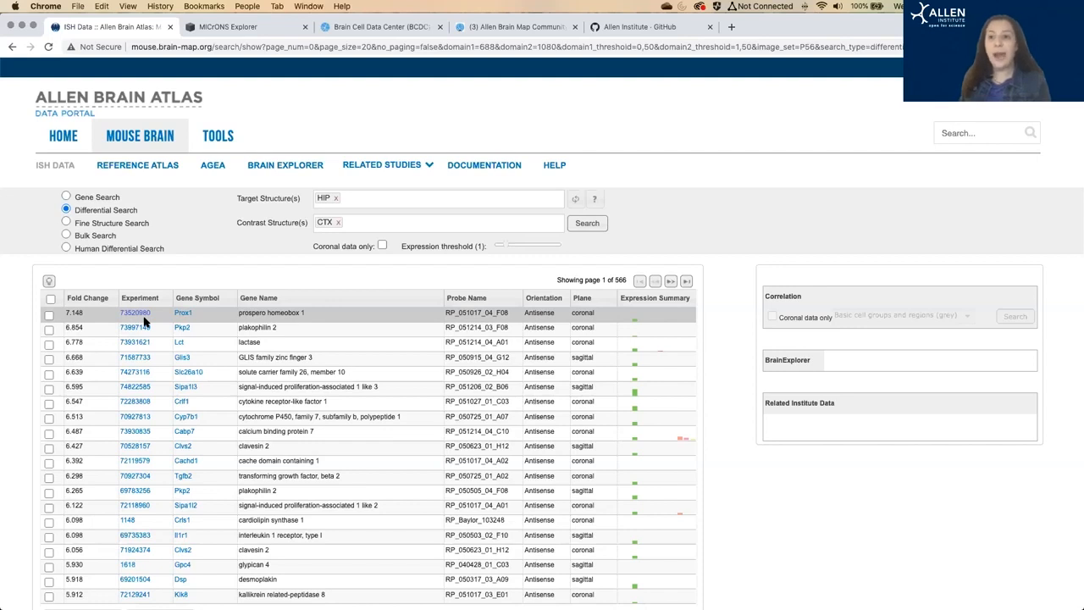
mouse_move(274, 322)
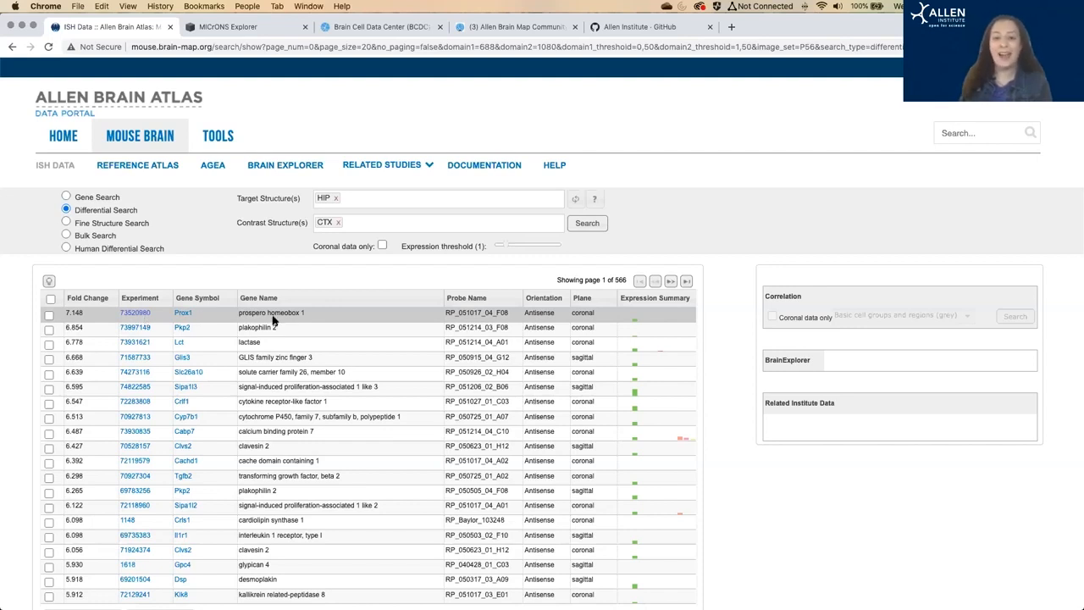
mouse_move(594, 290)
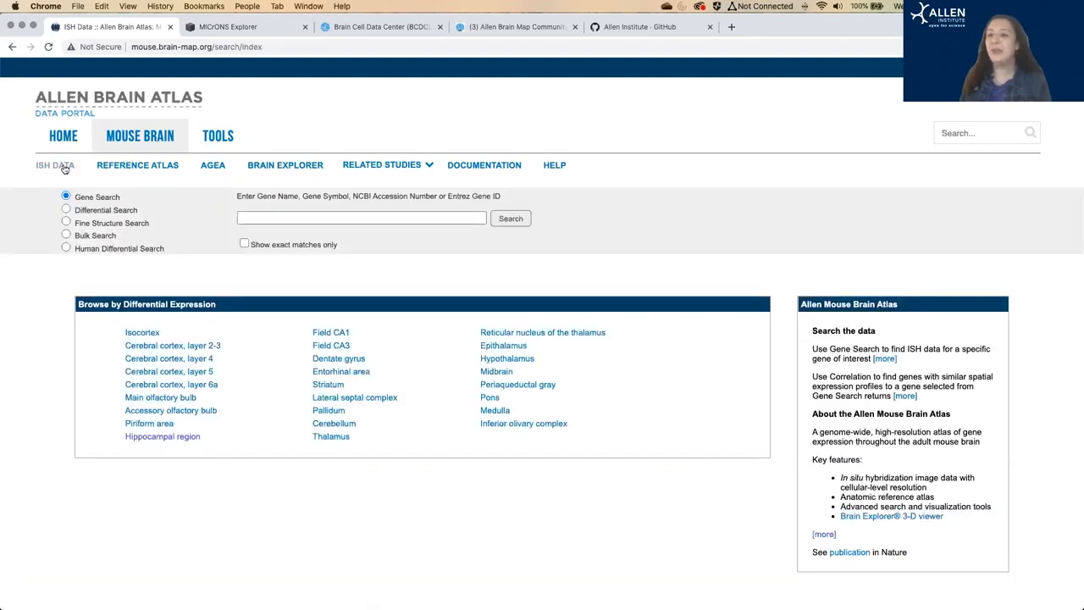
Step: Search ISH data for 'drd1', choosing Drd1 from the suggestions
left_click(360, 217)
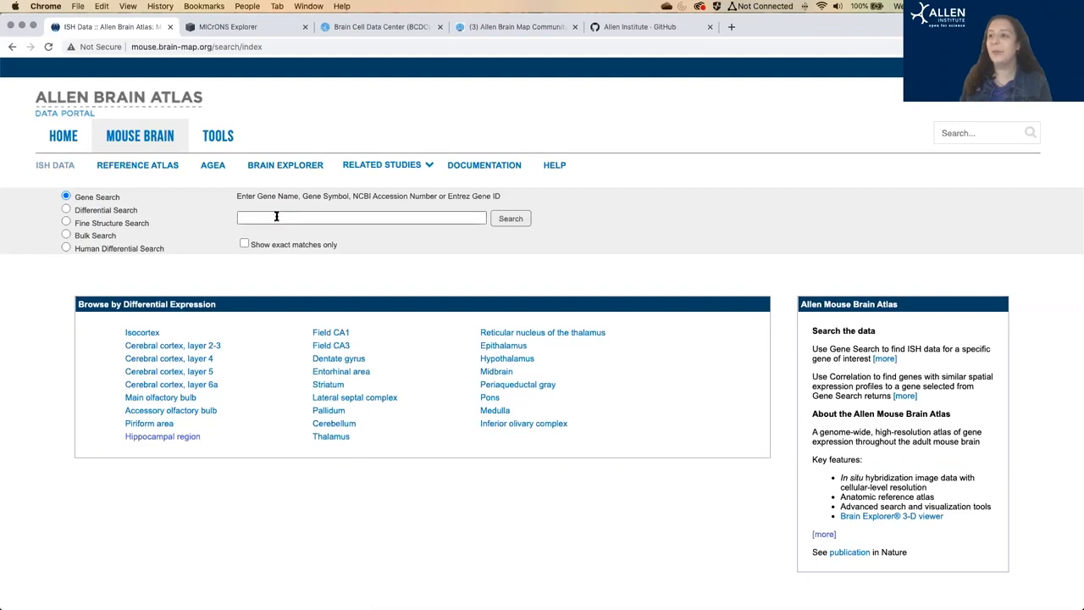
left_click(360, 218)
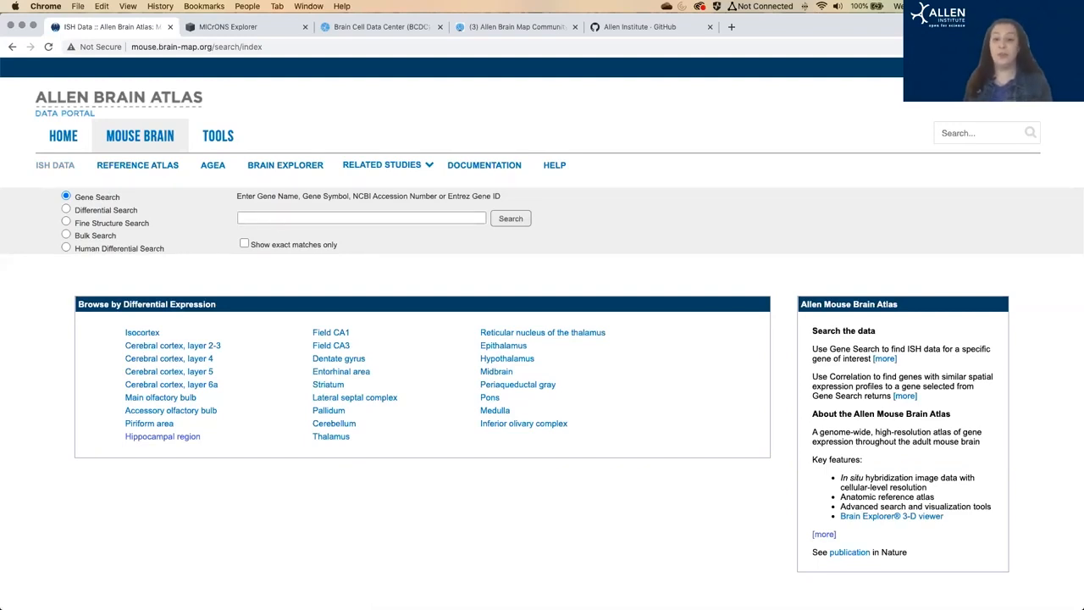
type("drd1")
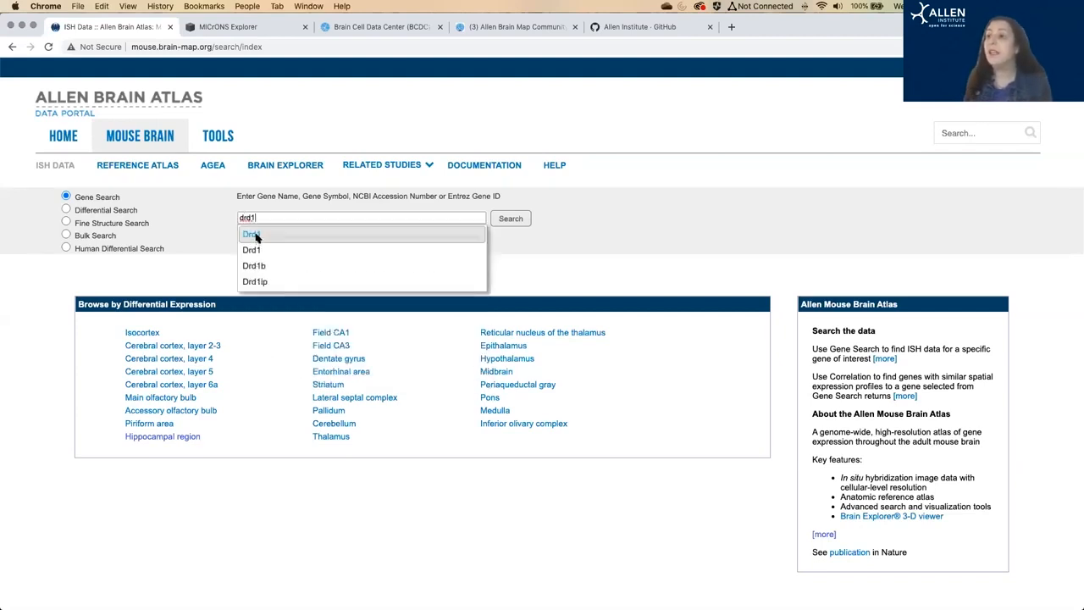
left_click(250, 249)
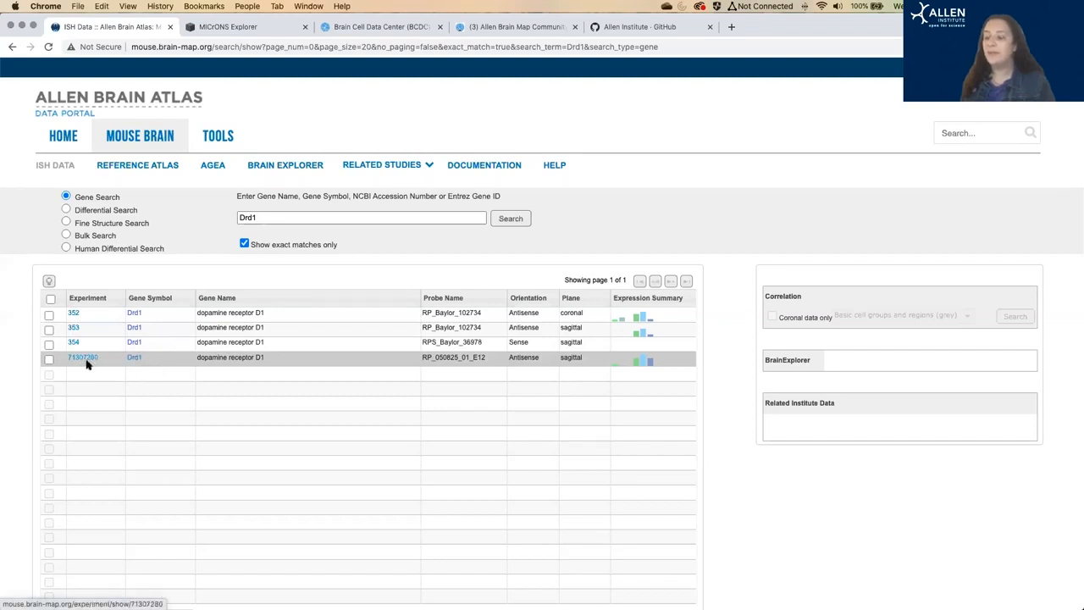
Step: Open experiment 71307280 and scroll to its expression bar chart
left_click(83, 356)
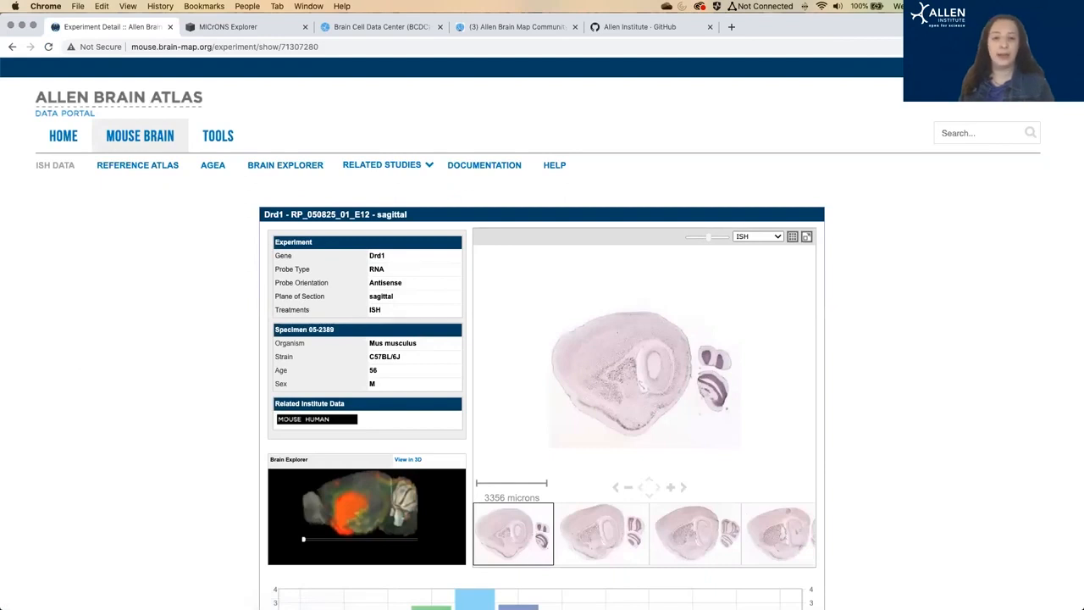
mouse_move(1011, 383)
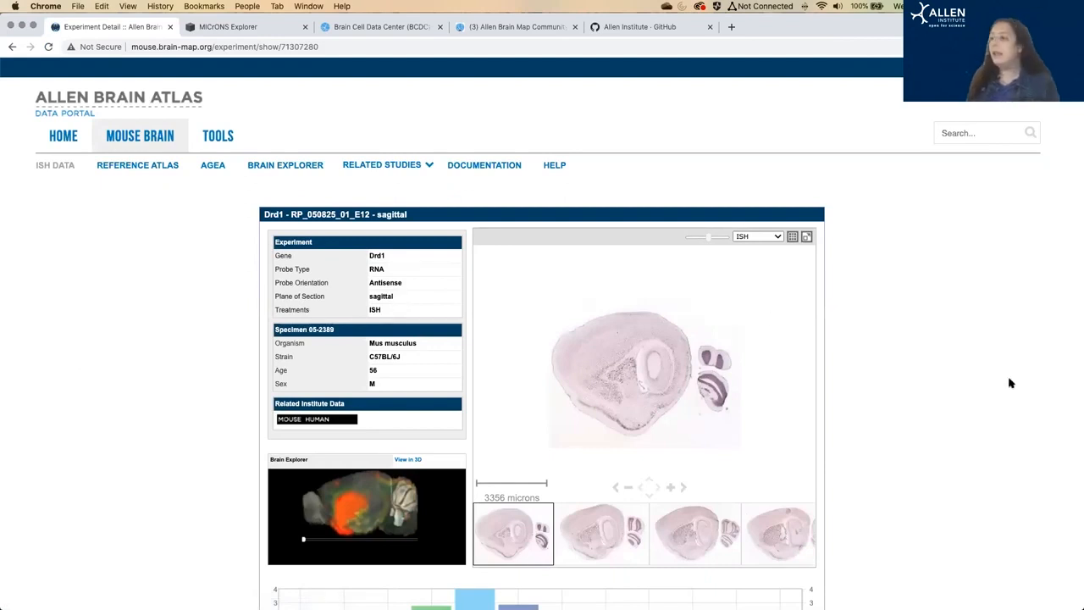
scroll("down", 3)
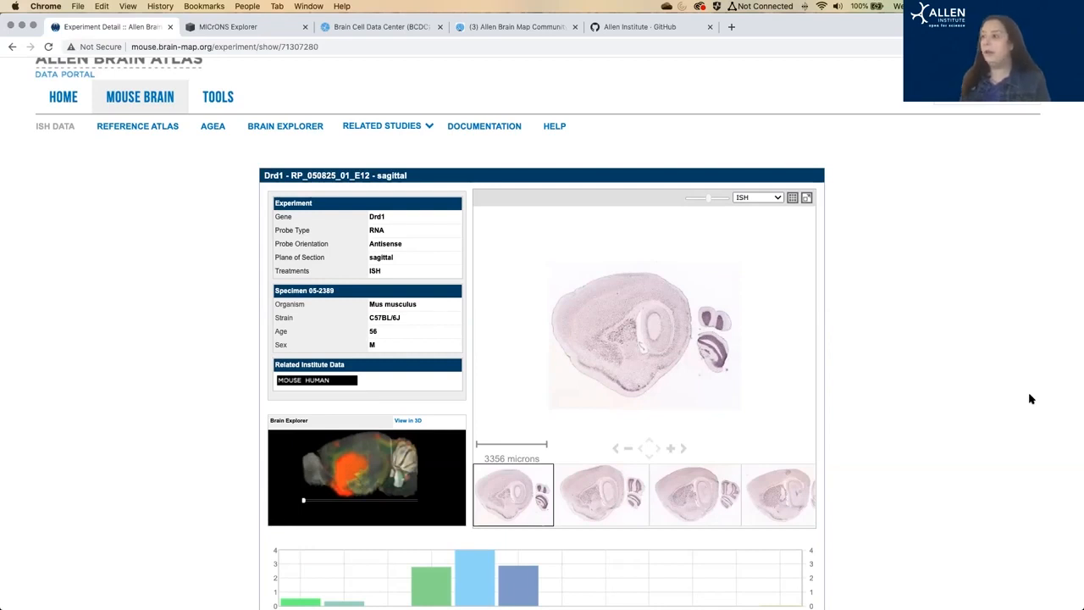
scroll("down", 3)
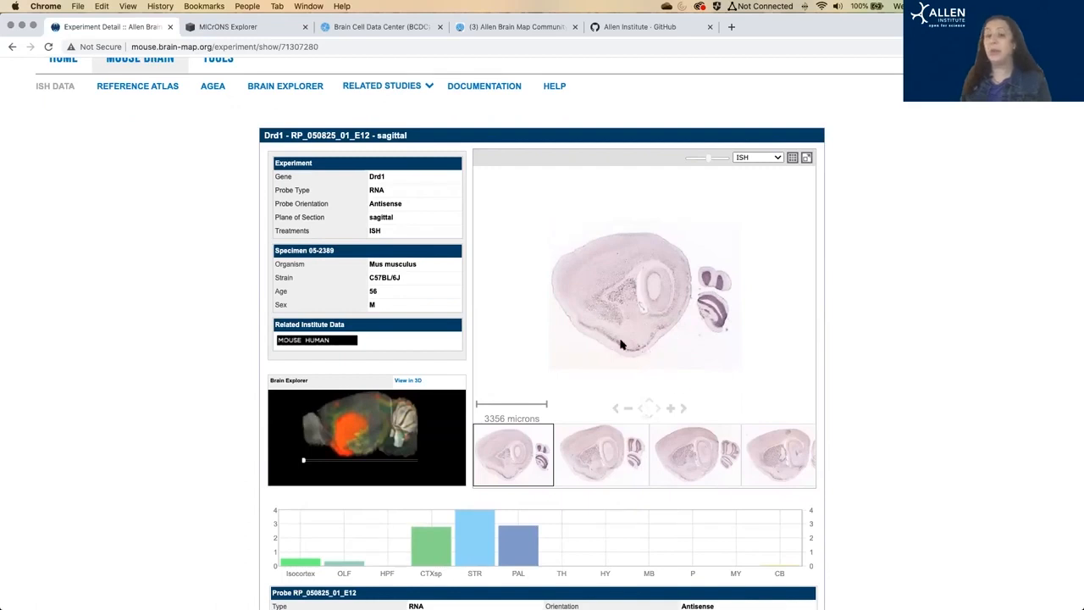
mouse_move(618, 412)
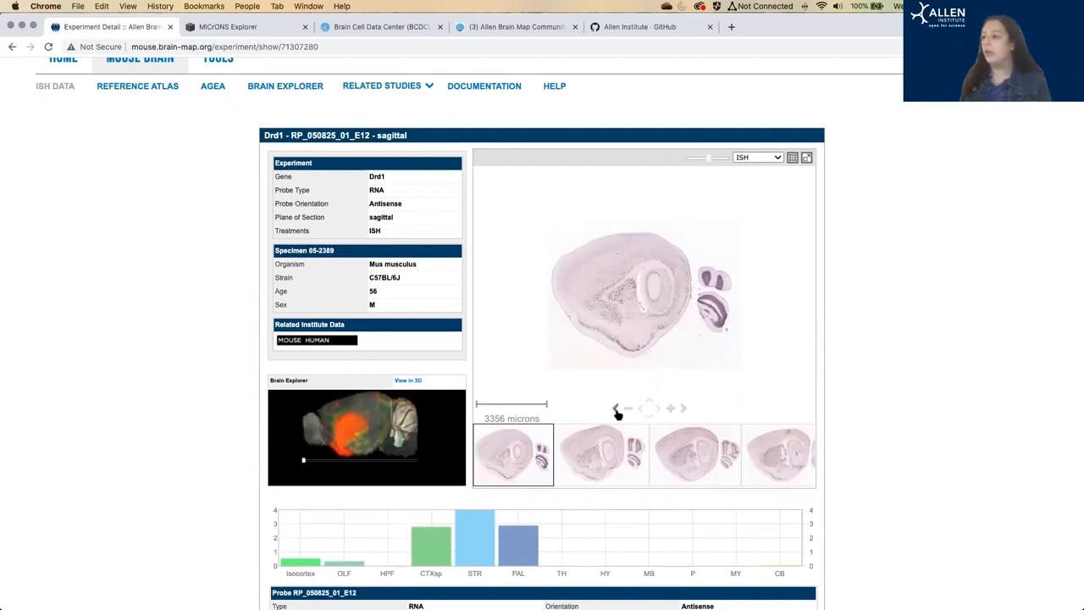
Step: Advance three sections through the Drd1 sagittal image series
left_click(684, 409)
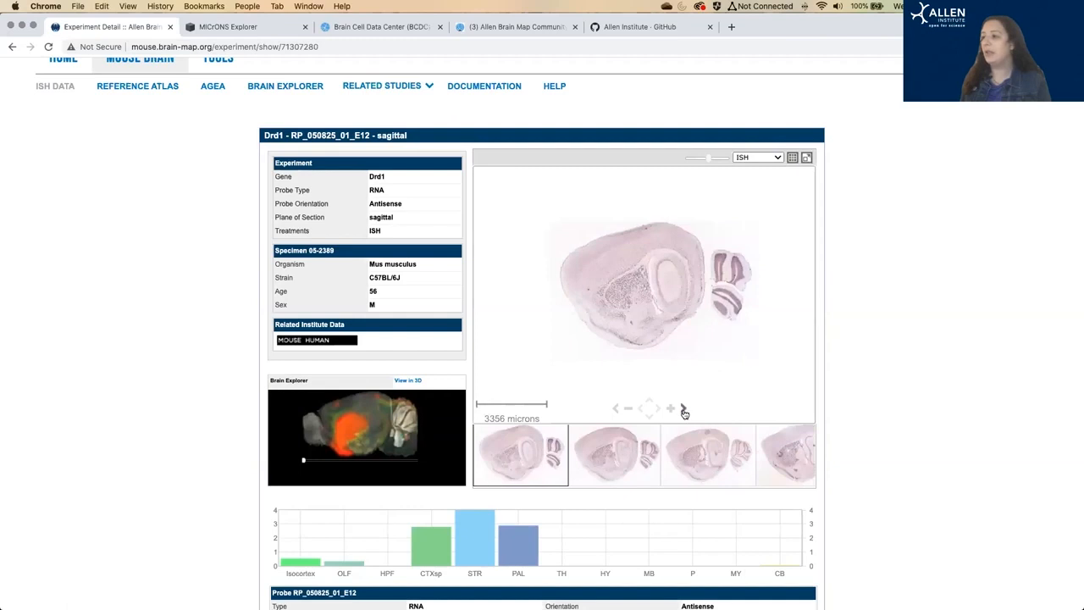
left_click(684, 409)
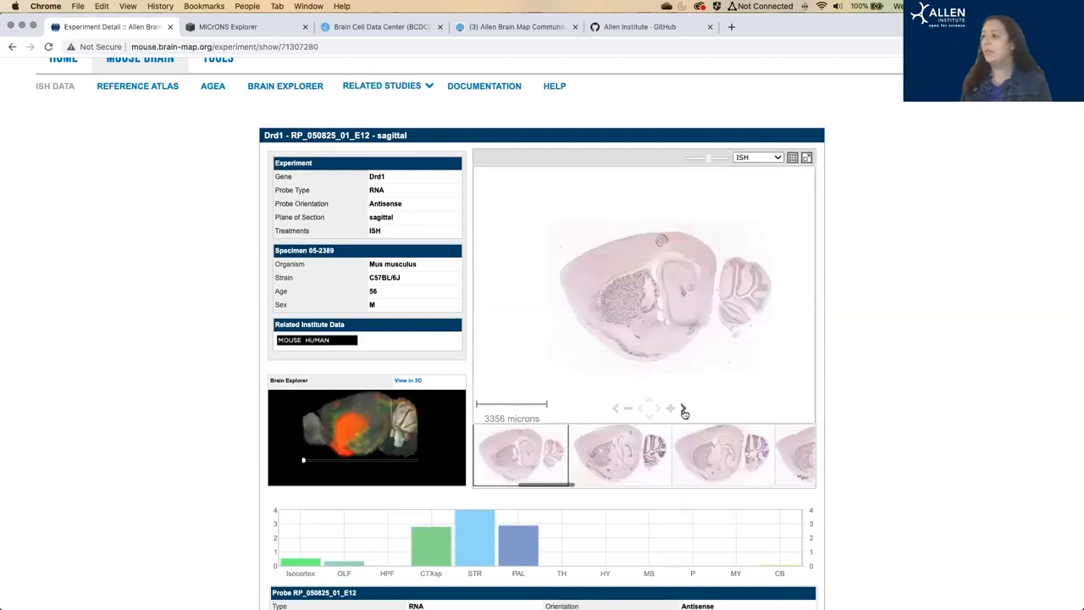
left_click(683, 409)
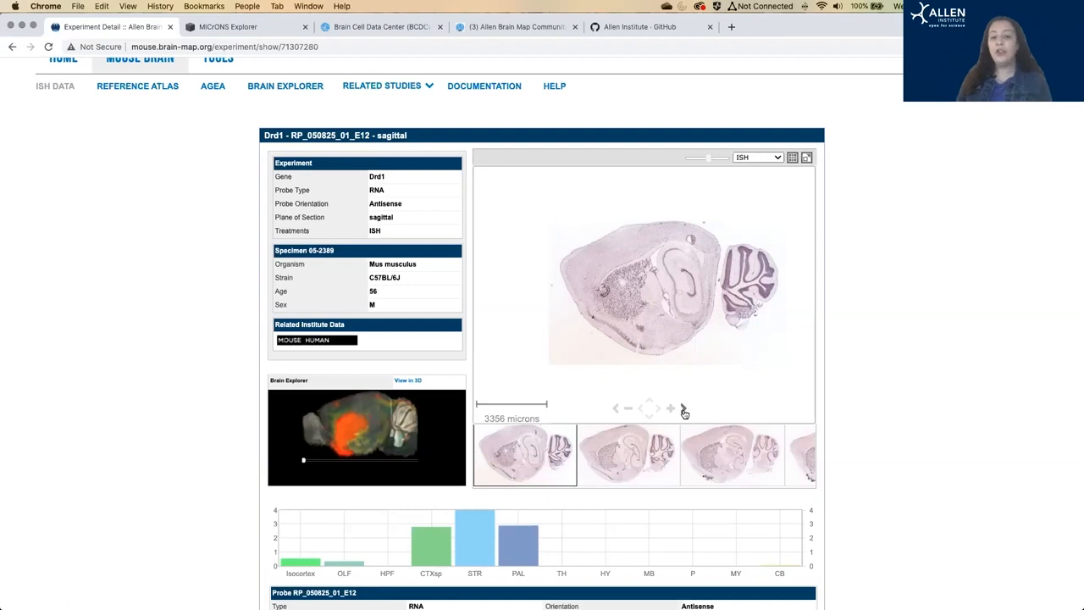
mouse_move(779, 299)
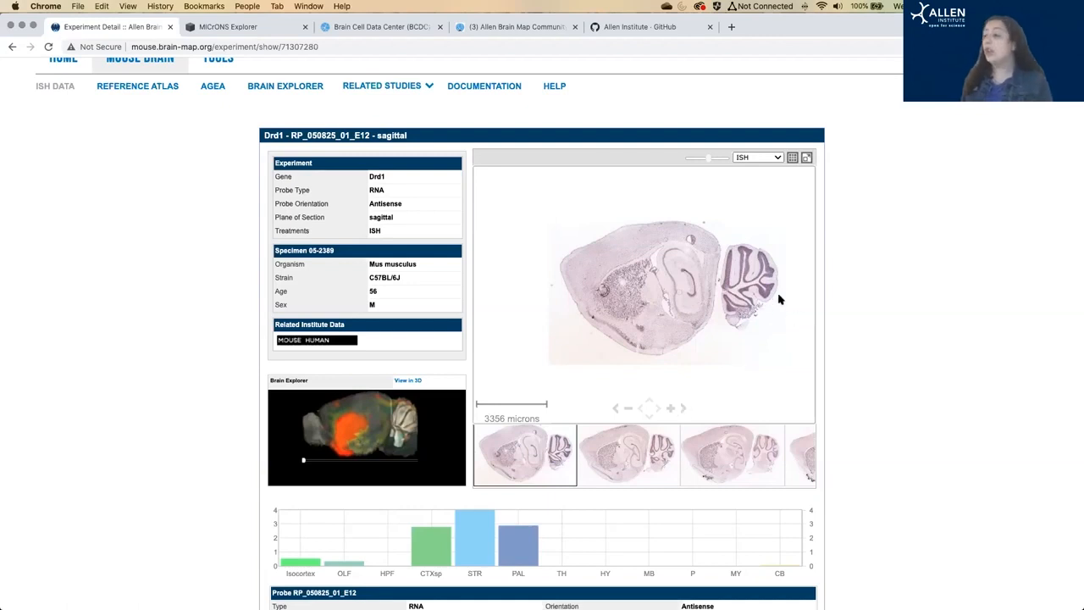
mouse_move(735, 288)
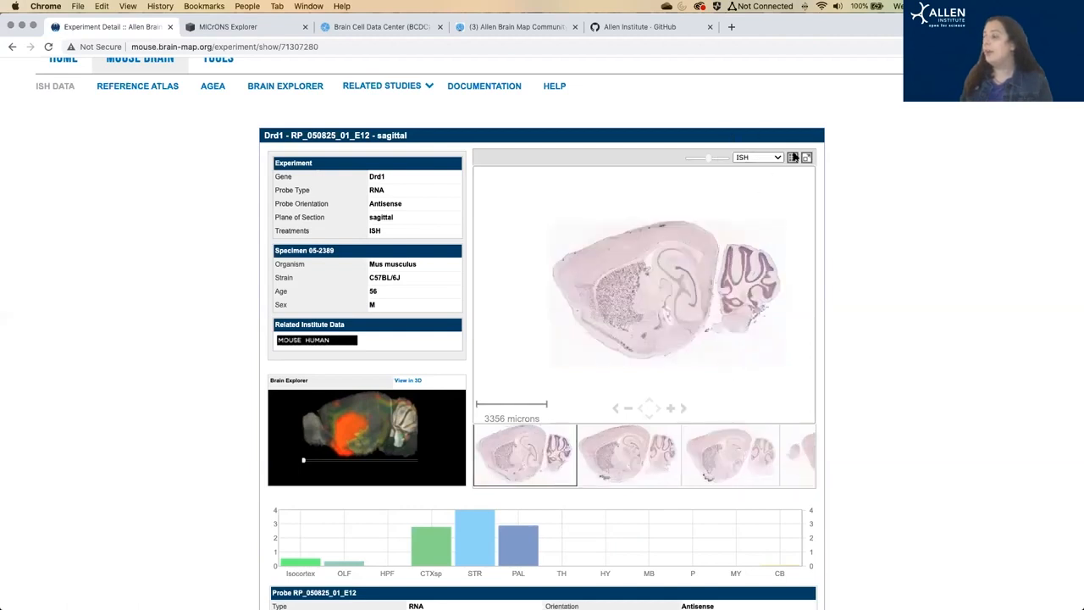
left_click(755, 158)
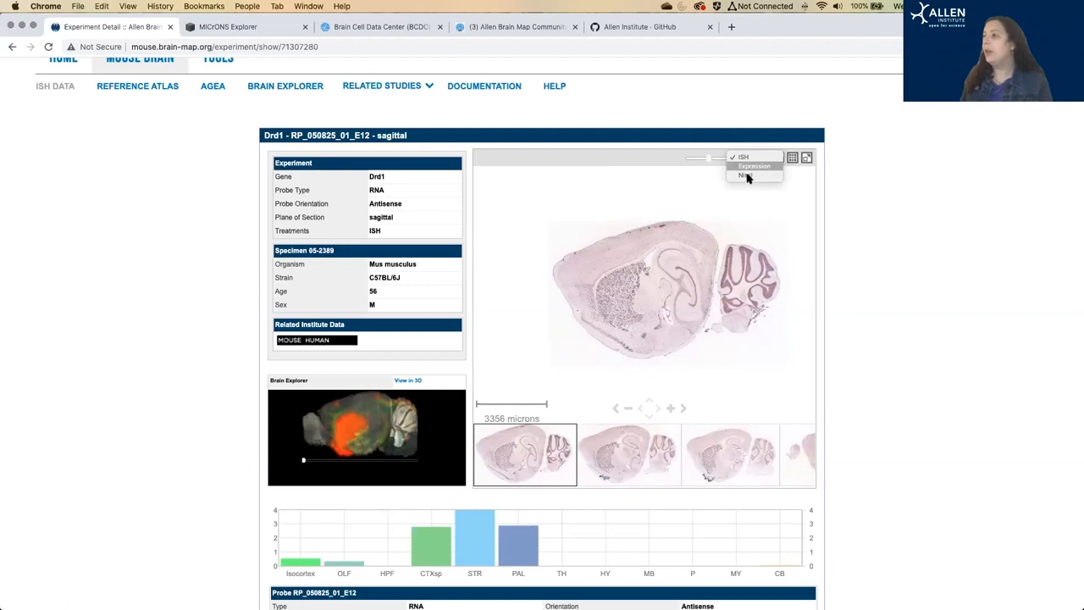
left_click(744, 179)
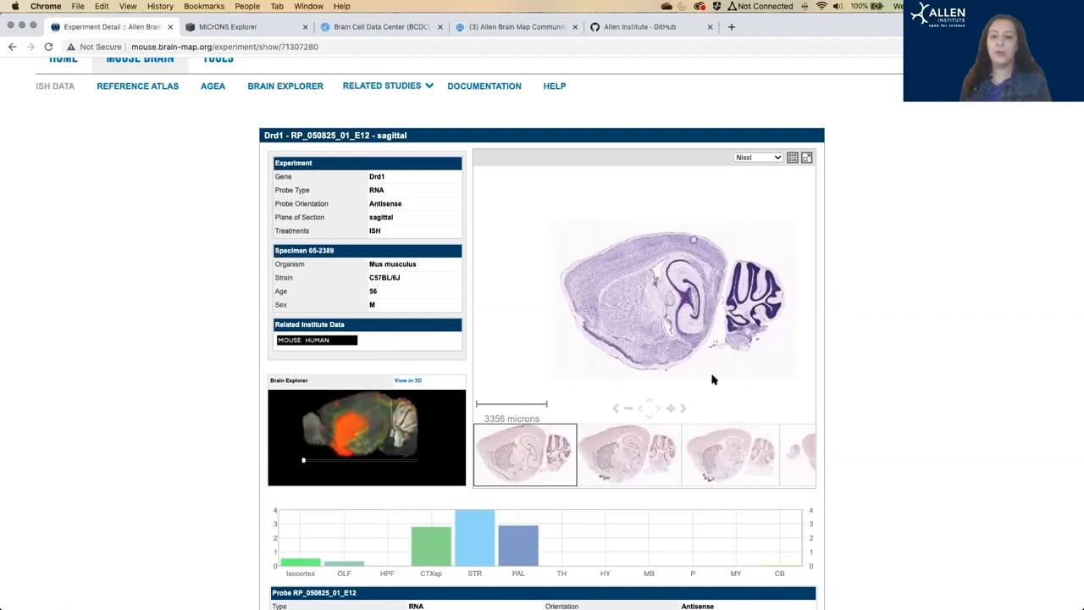
mouse_move(722, 341)
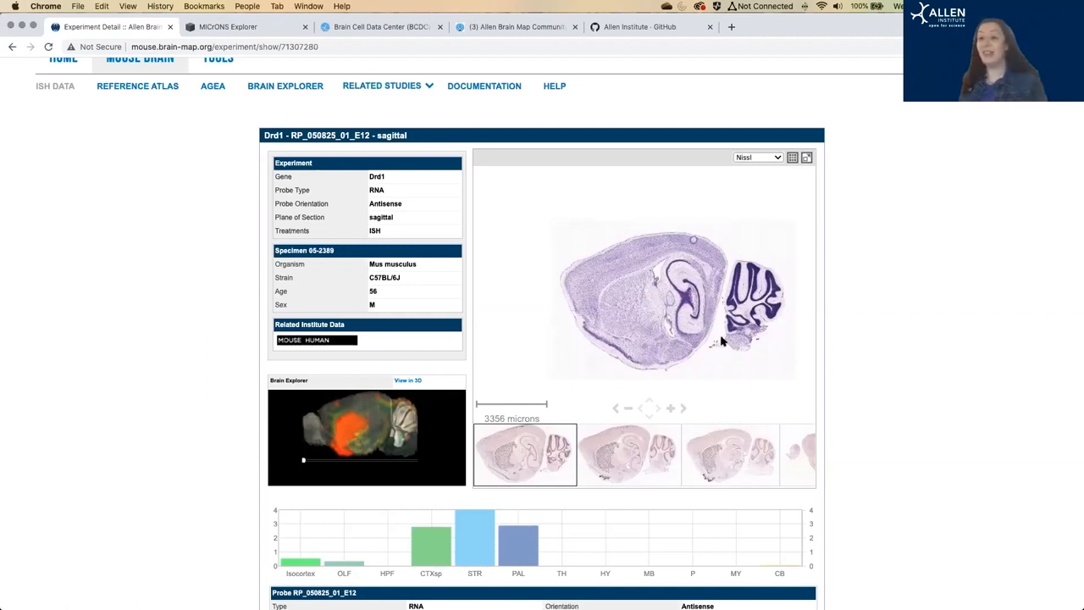
mouse_move(802, 150)
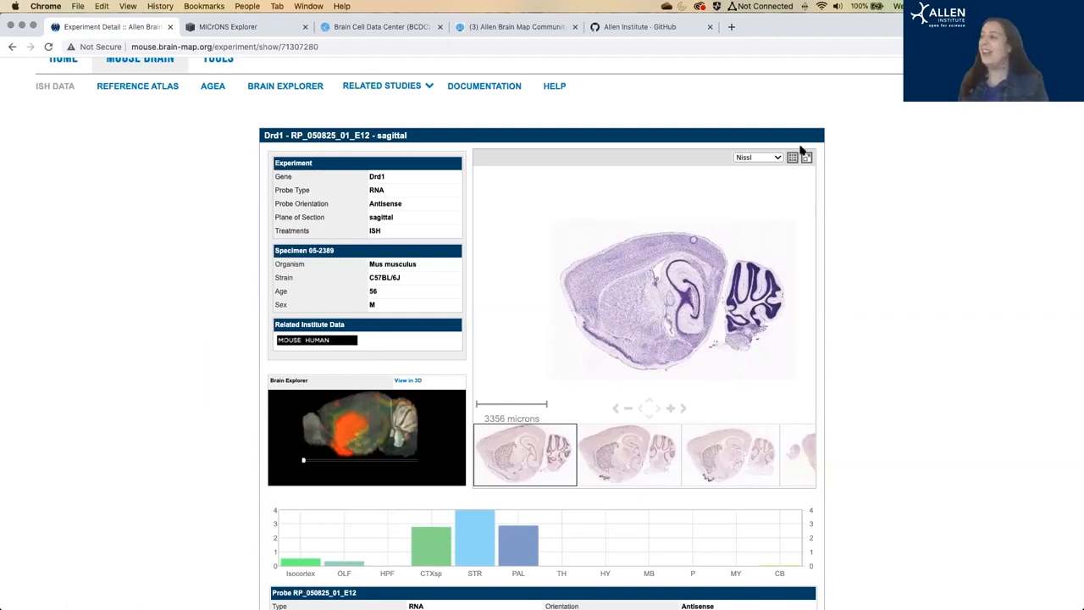
left_click(756, 158)
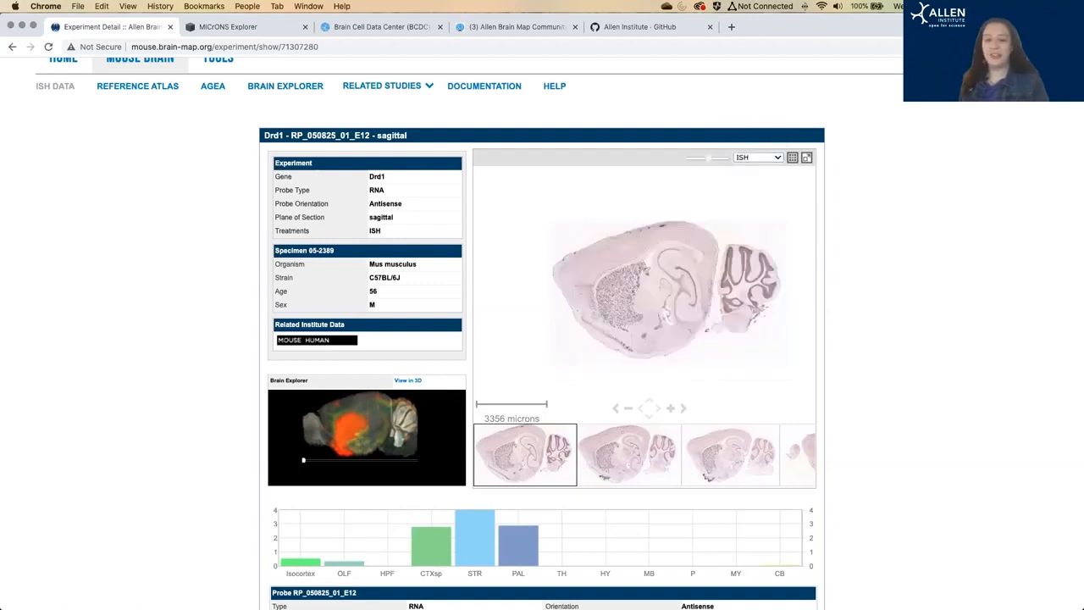
mouse_move(170, 383)
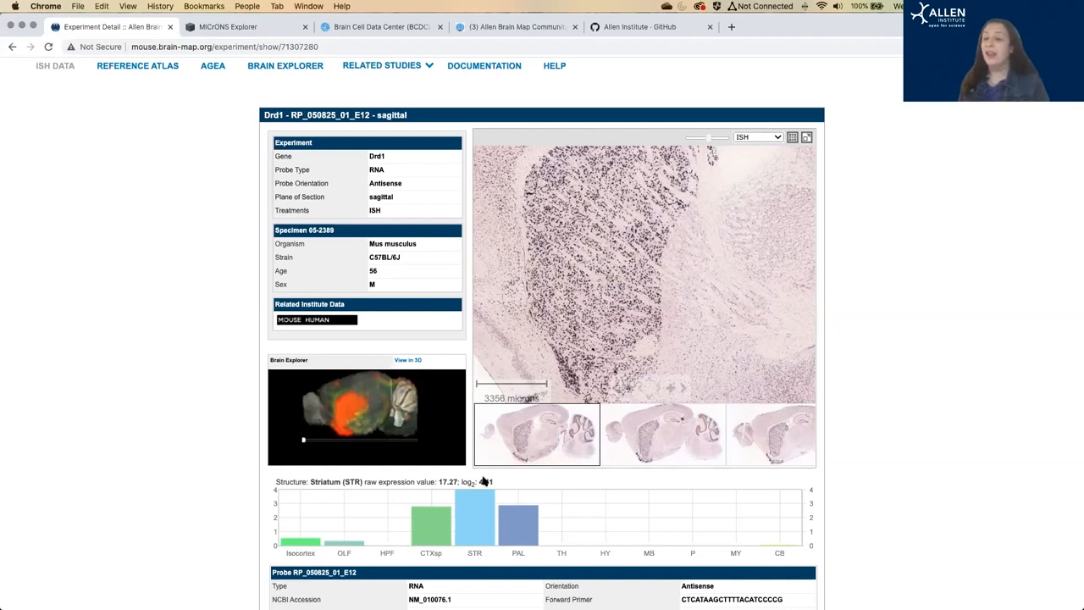
mouse_move(381, 319)
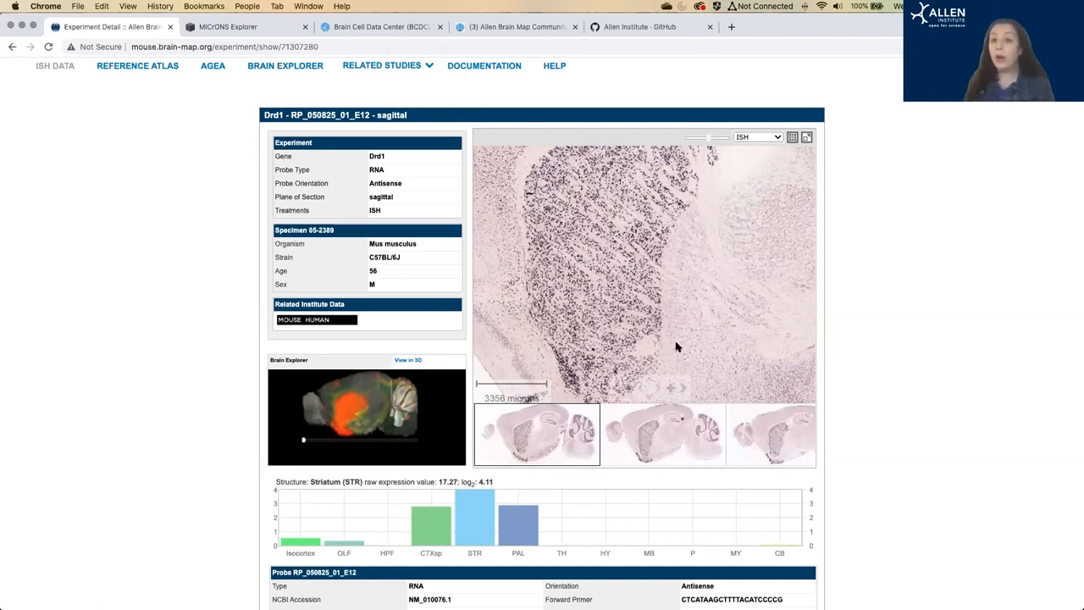
mouse_move(974, 287)
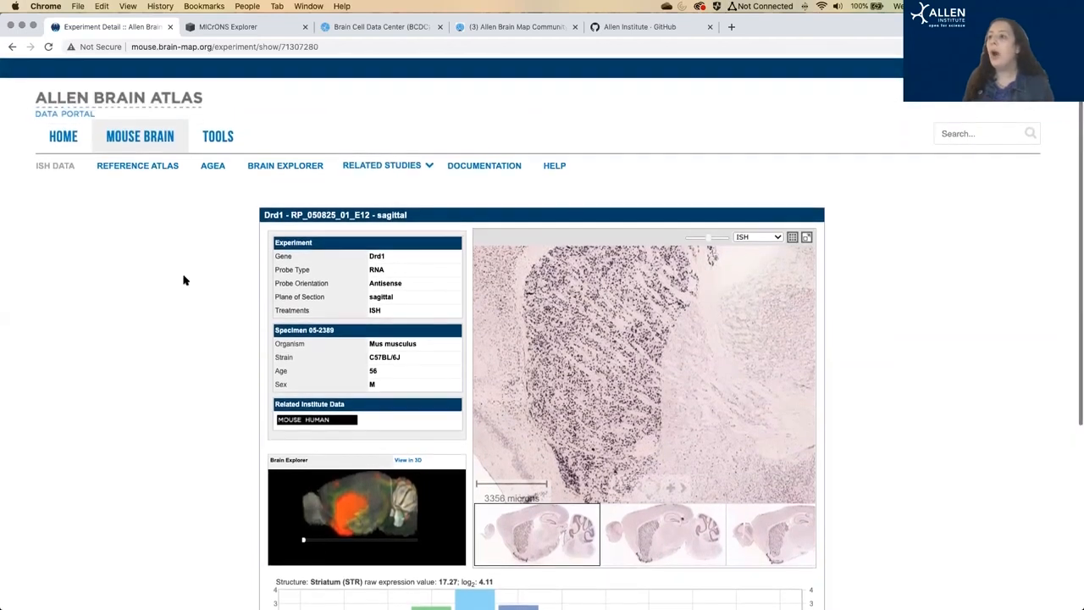
Step: Navigate the Mouse Brain sub-navigation to AGEA
left_click(218, 135)
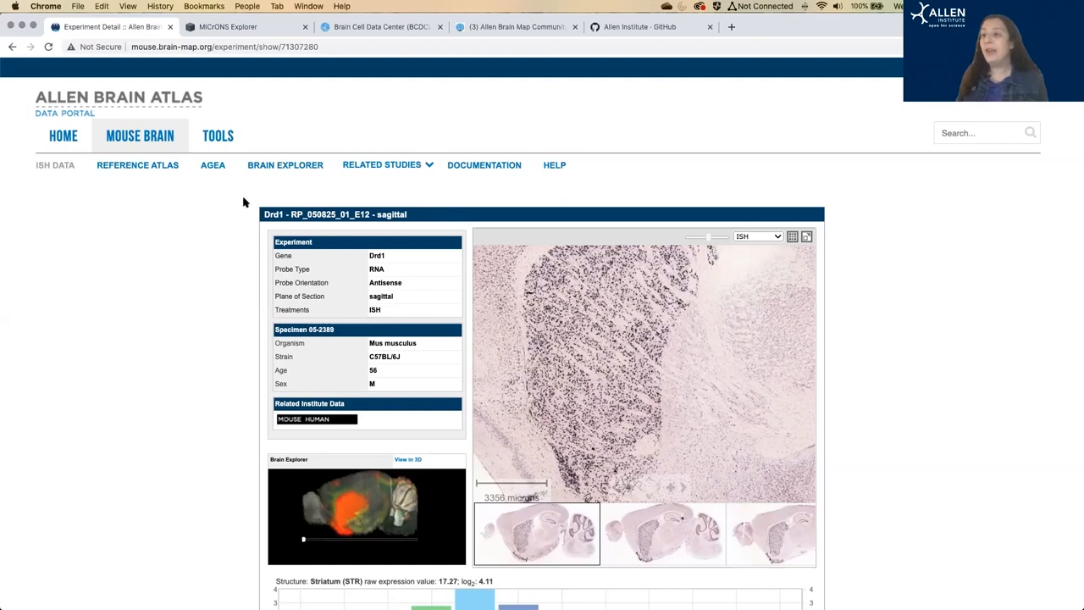
mouse_move(167, 244)
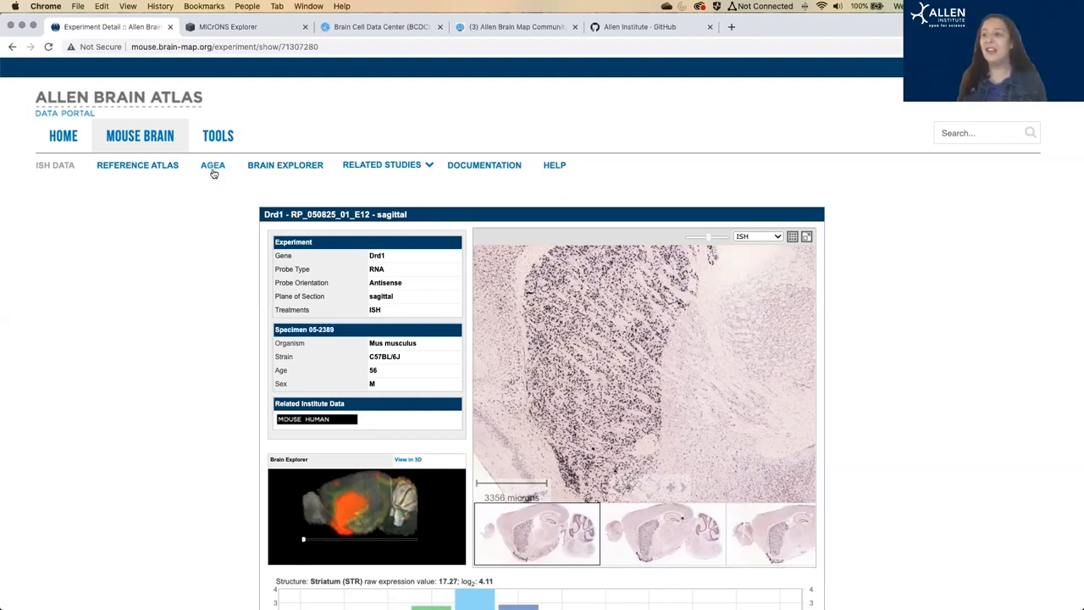
mouse_move(215, 178)
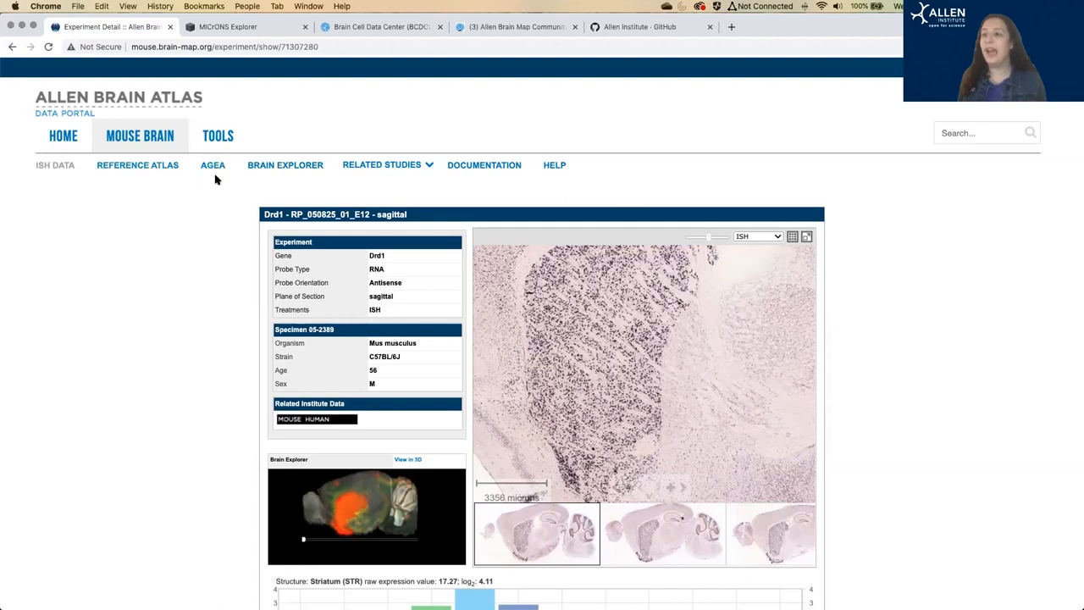
left_click(212, 165)
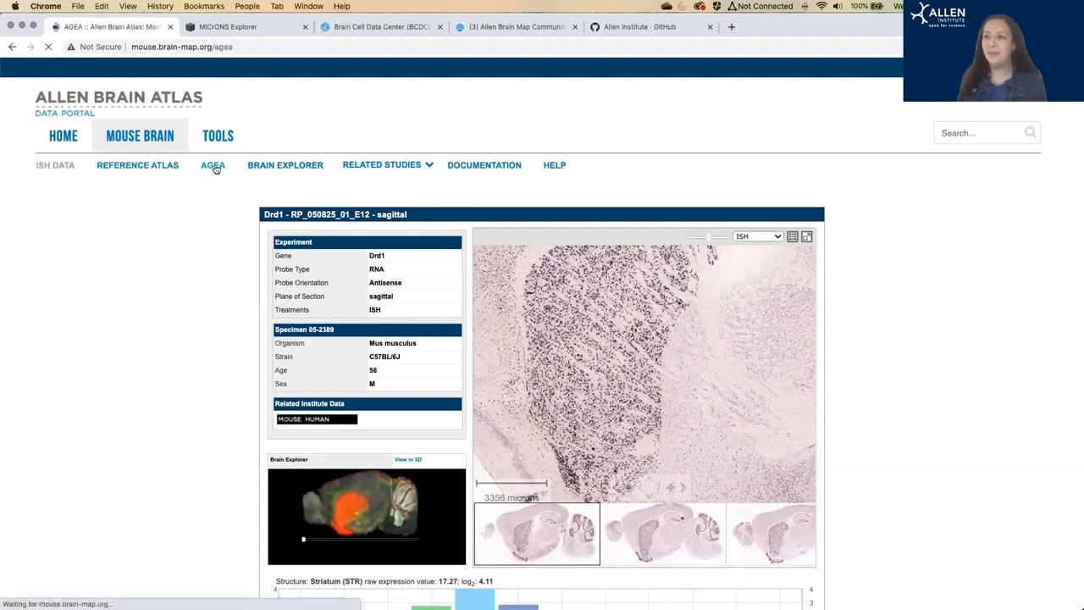
Step: Place the AGEA seed in the ventral posteromedial thalamic nucleus and scroll to its correlation map
left_click(213, 165)
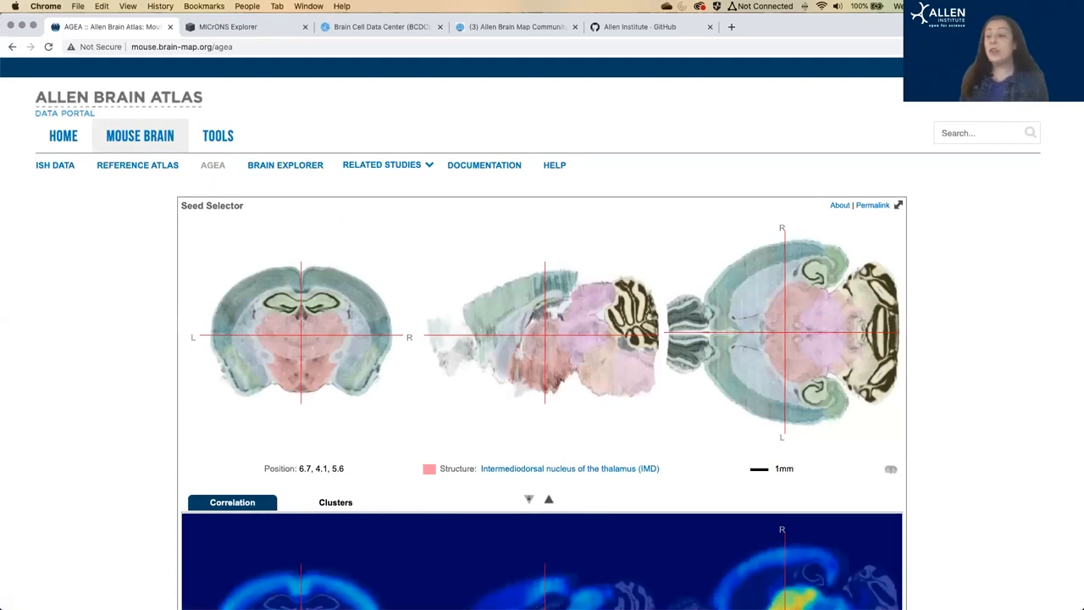
mouse_move(166, 306)
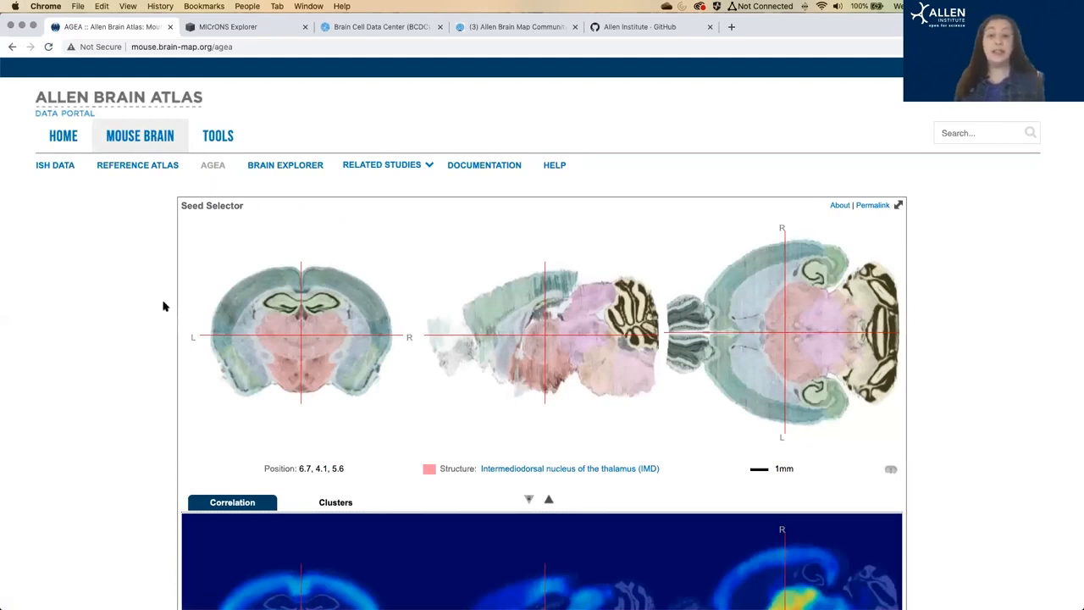
left_click(346, 318)
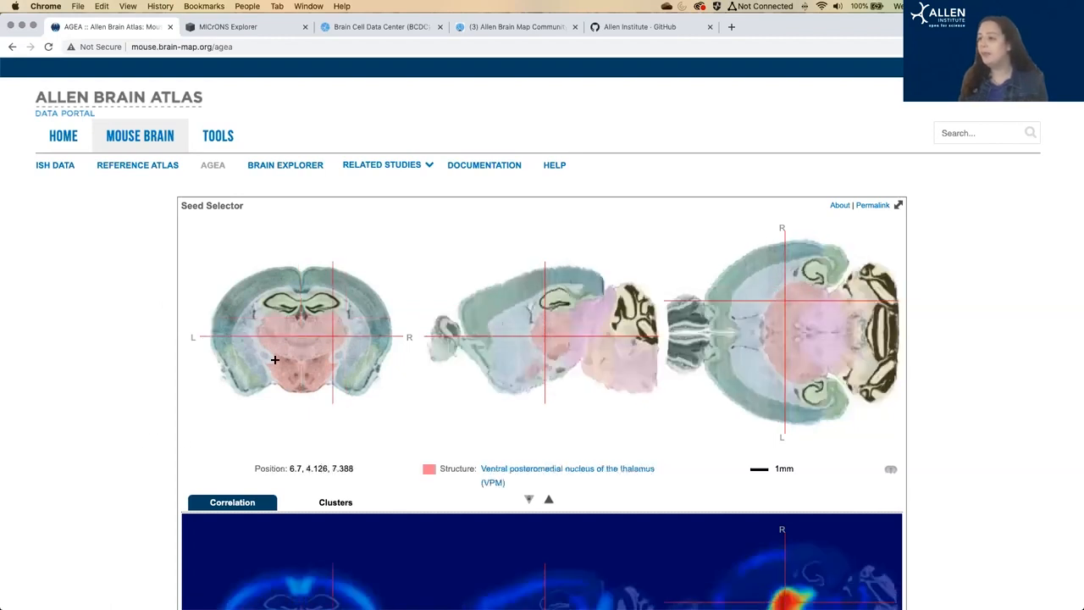
scroll("down", 3)
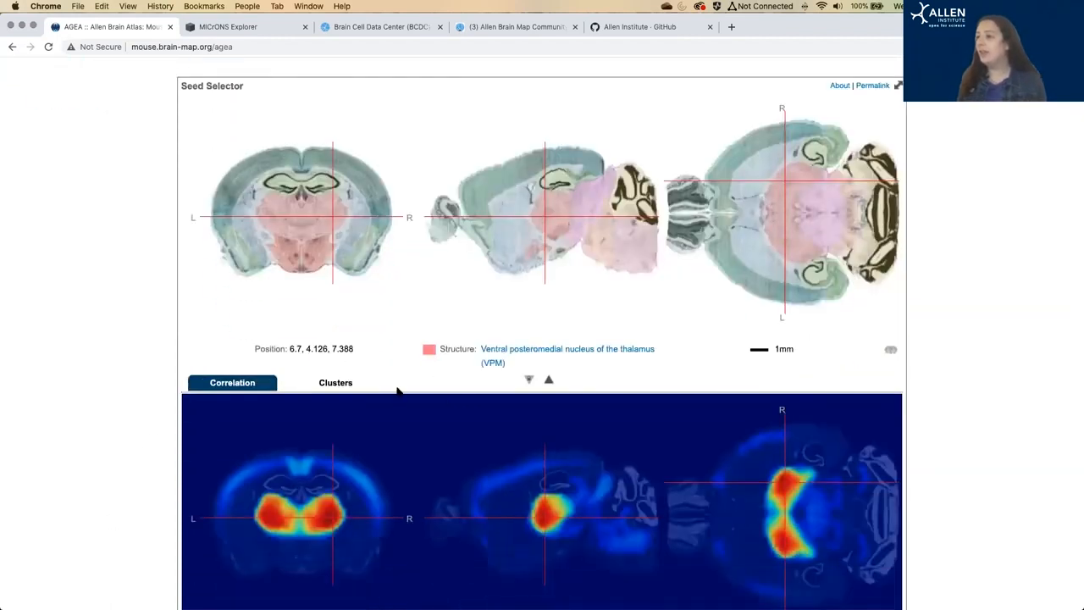
mouse_move(37, 378)
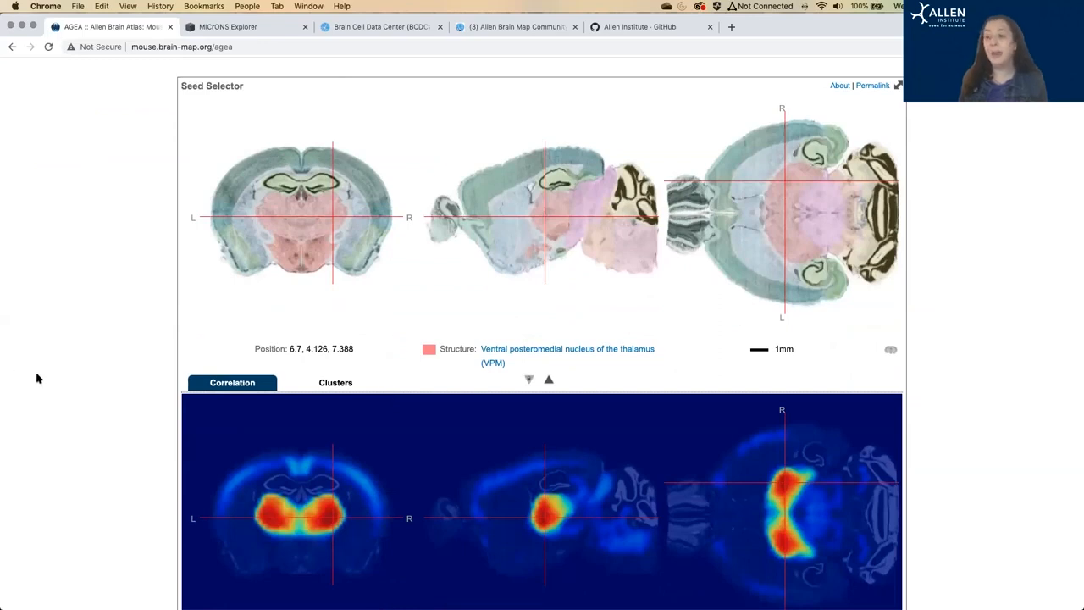
scroll("down", 3)
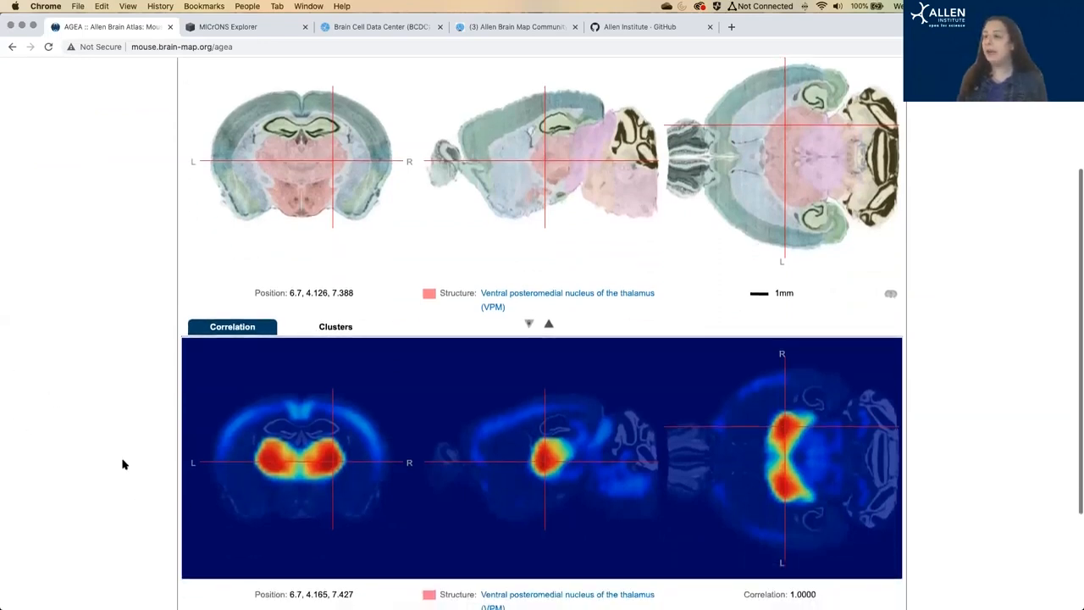
left_click(314, 462)
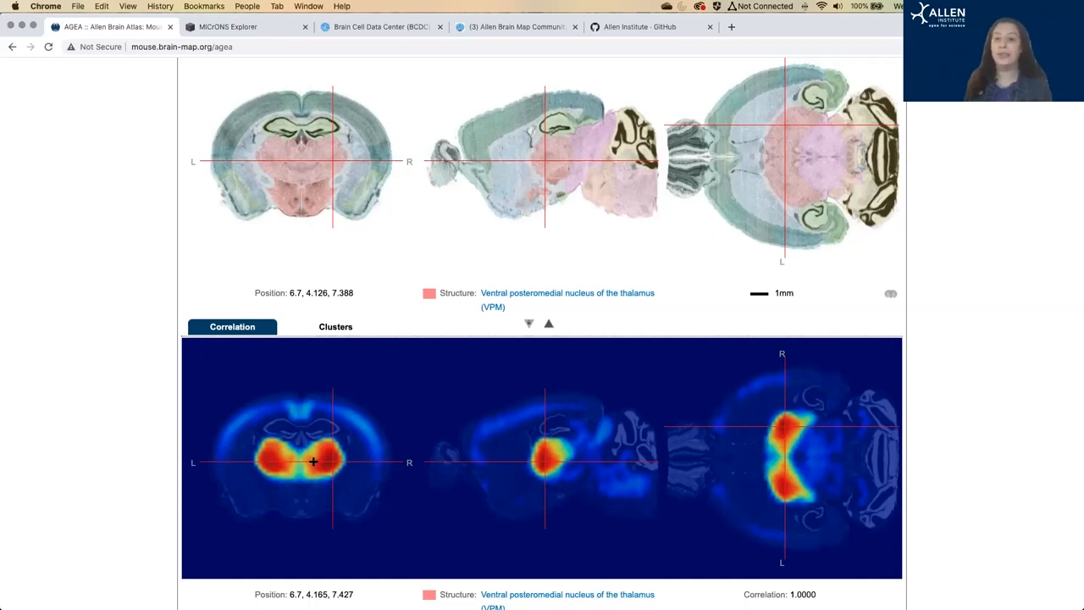
mouse_move(252, 197)
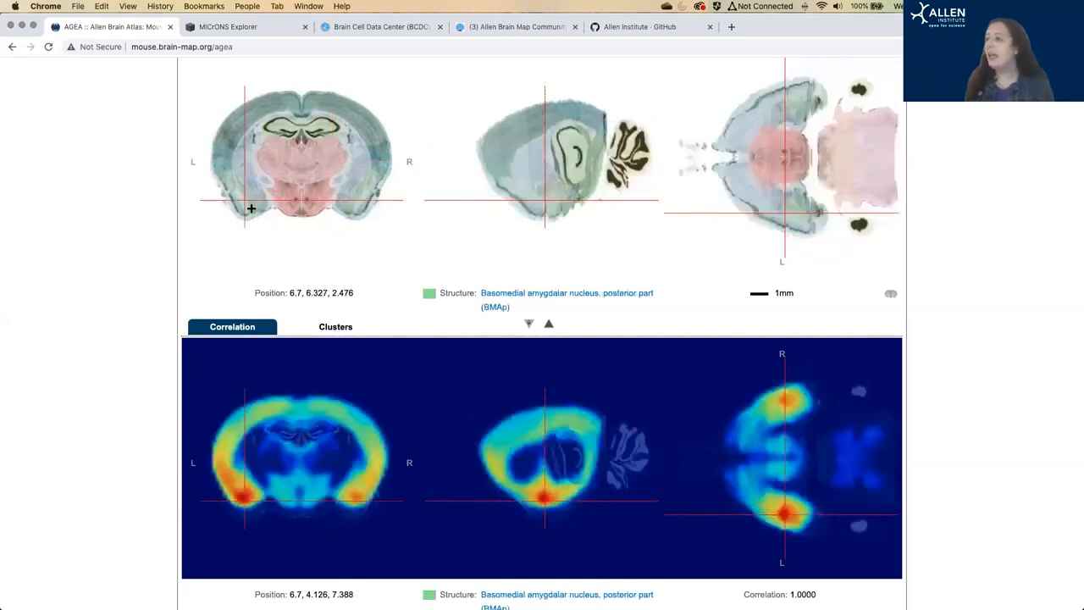
mouse_move(82, 488)
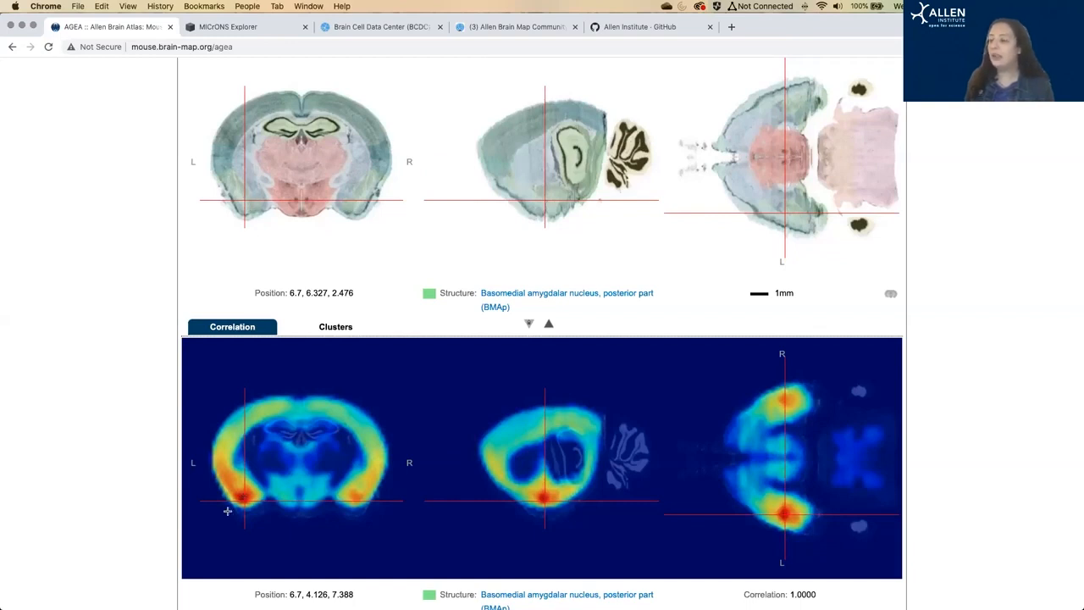
mouse_move(97, 487)
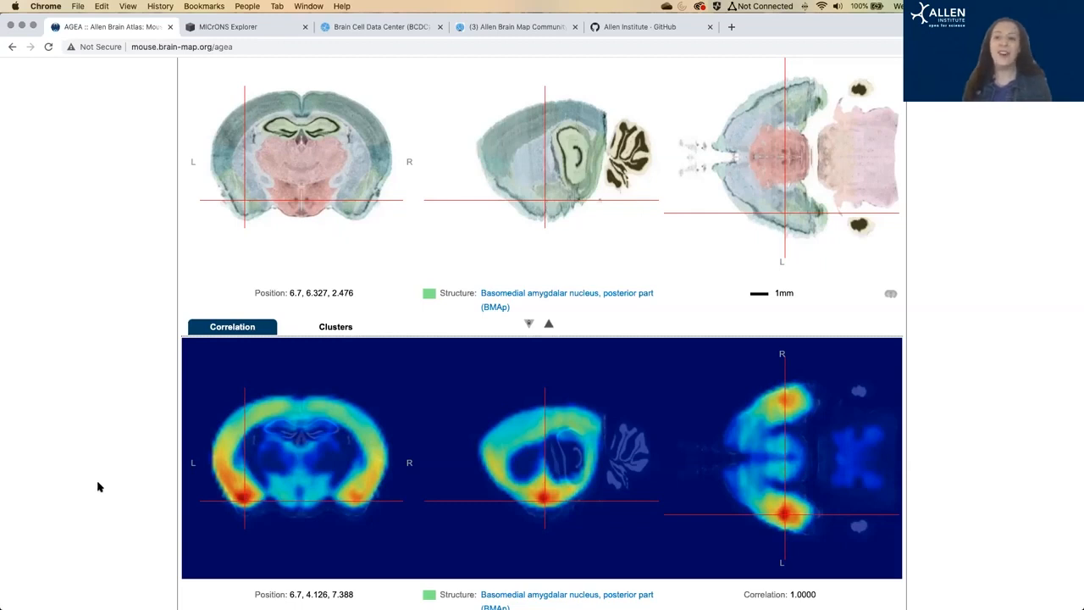
mouse_move(107, 462)
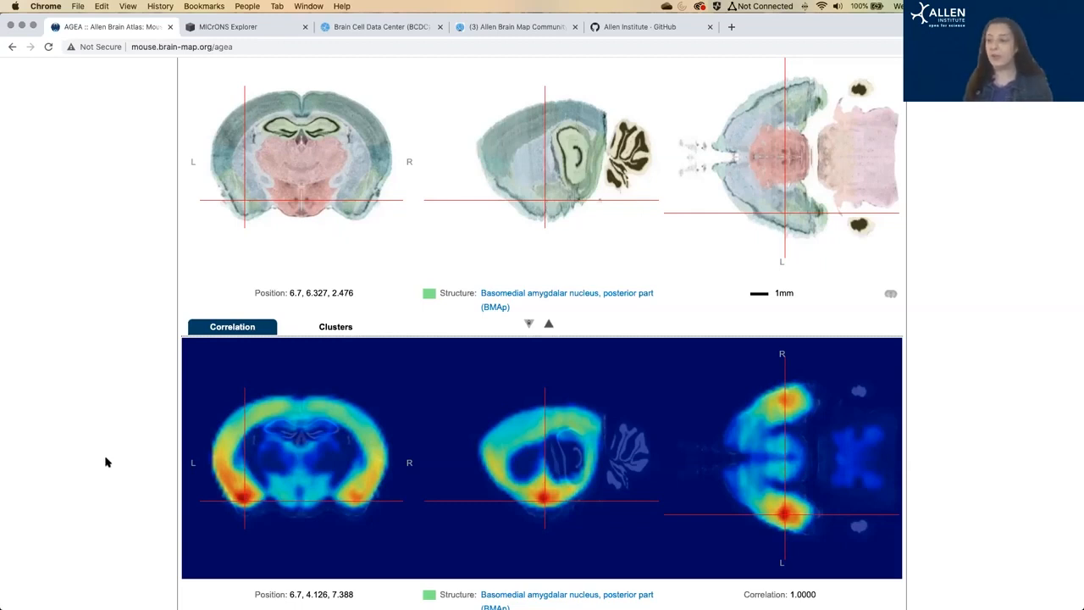
Step: Run Find Genes for the posterior basomedial amygdalar nucleus seed
scroll("down", 3)
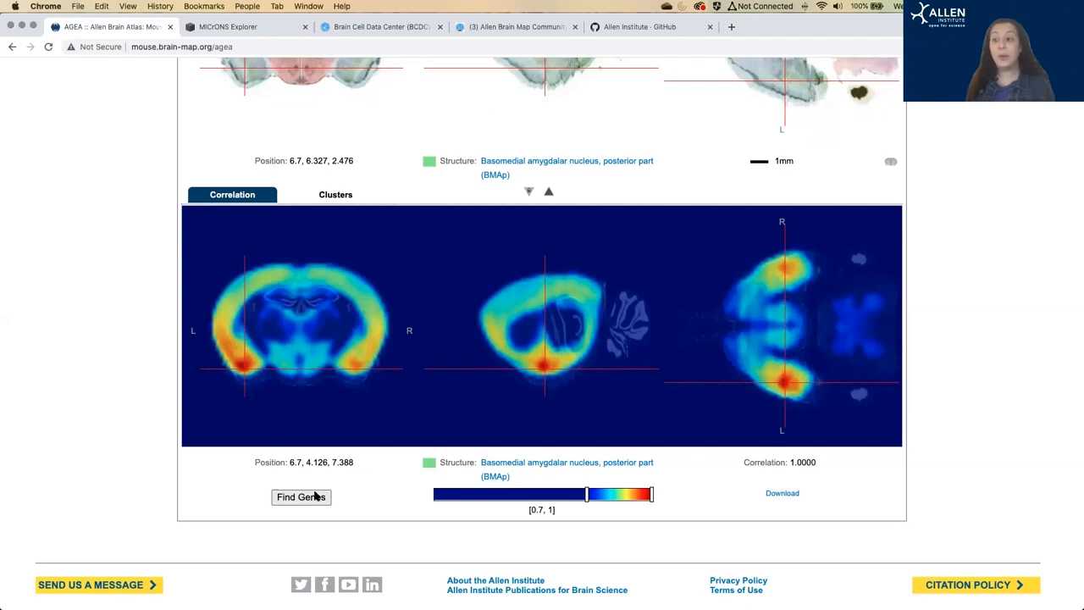
left_click(301, 497)
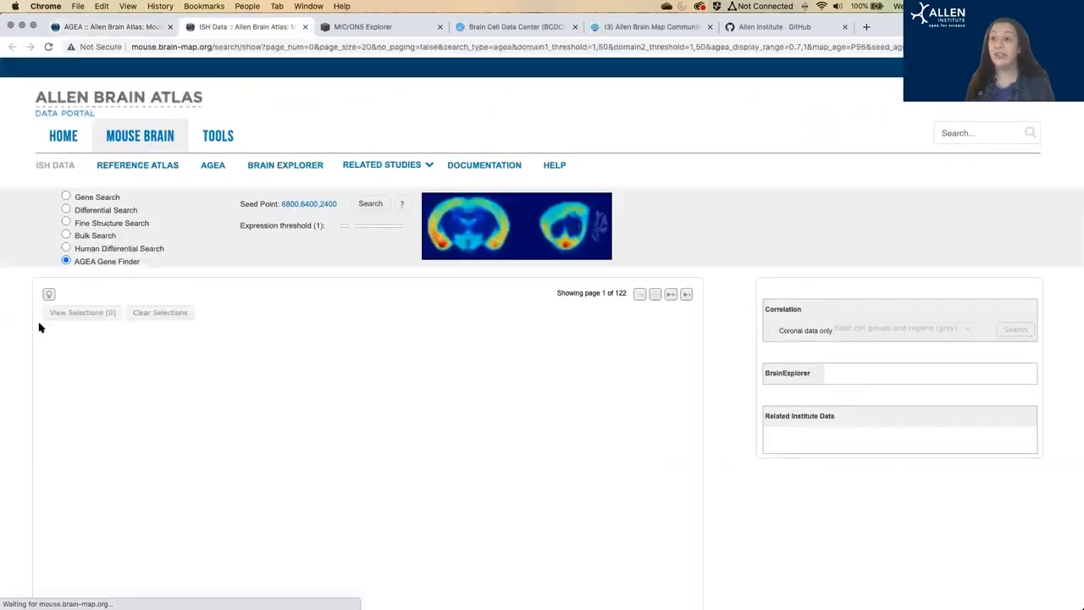